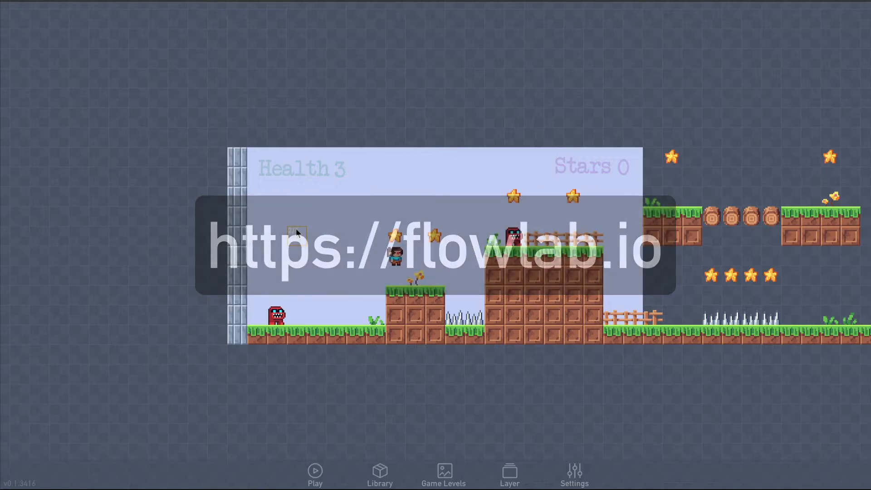
Edit the player character and open its Behaviors editor
right_click(395, 256)
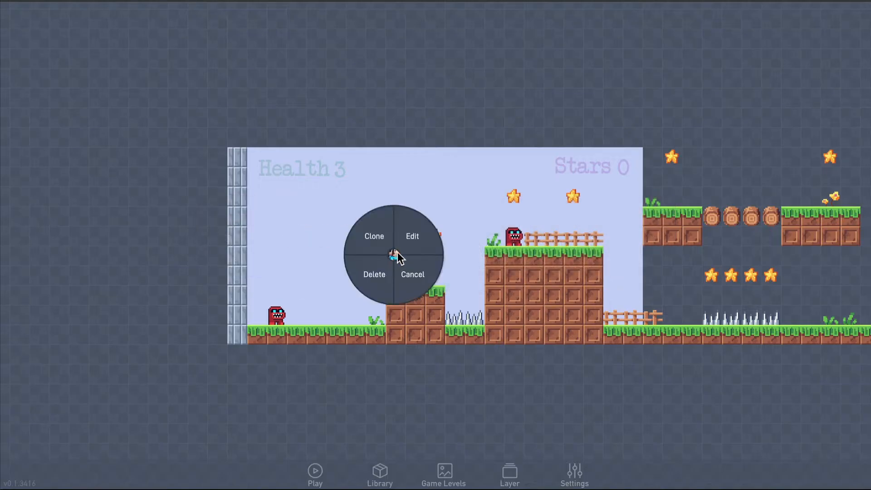
left_click(412, 236)
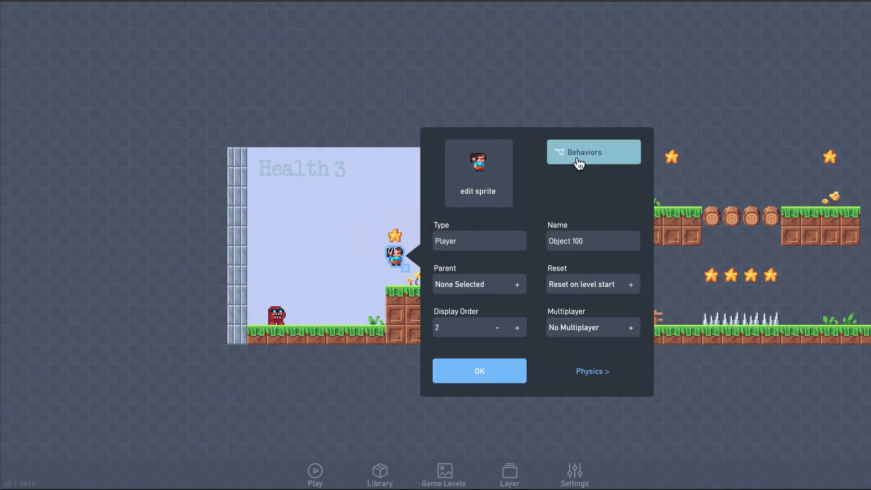
left_click(593, 152)
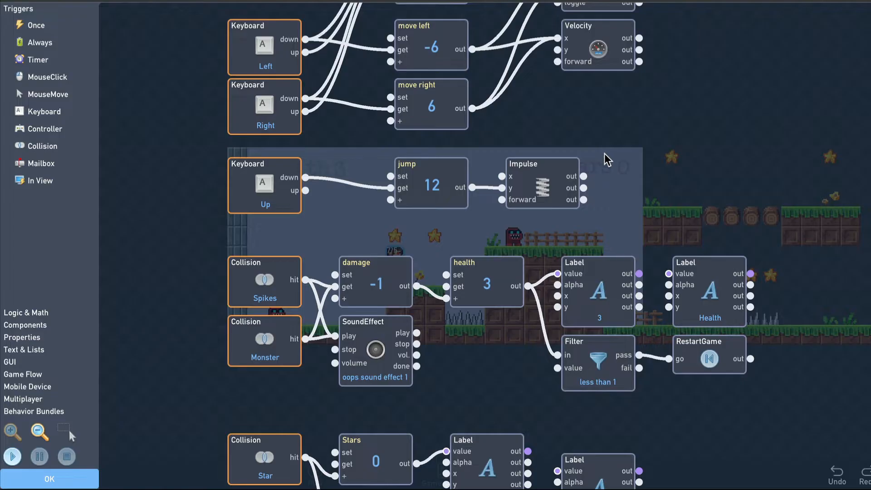
mouse_move(704, 113)
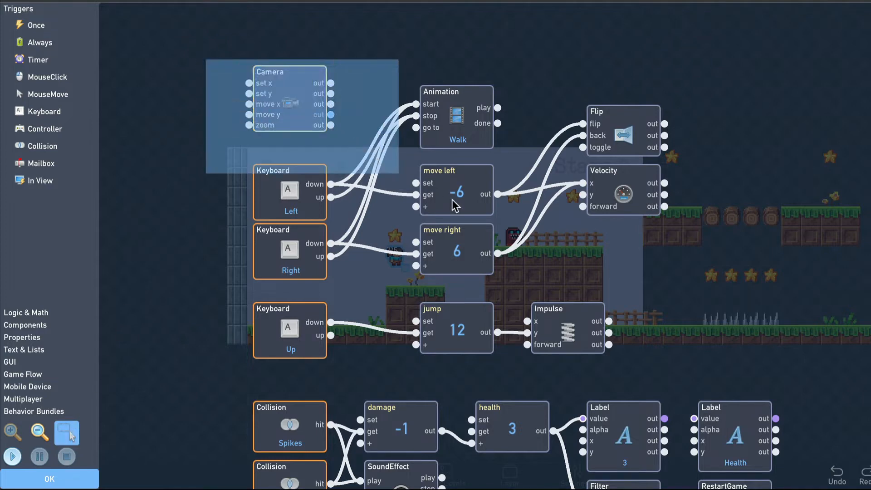
Bundle the selected camera, walk and jump blocks and label the bundle 'Movement'
right_click(690, 361)
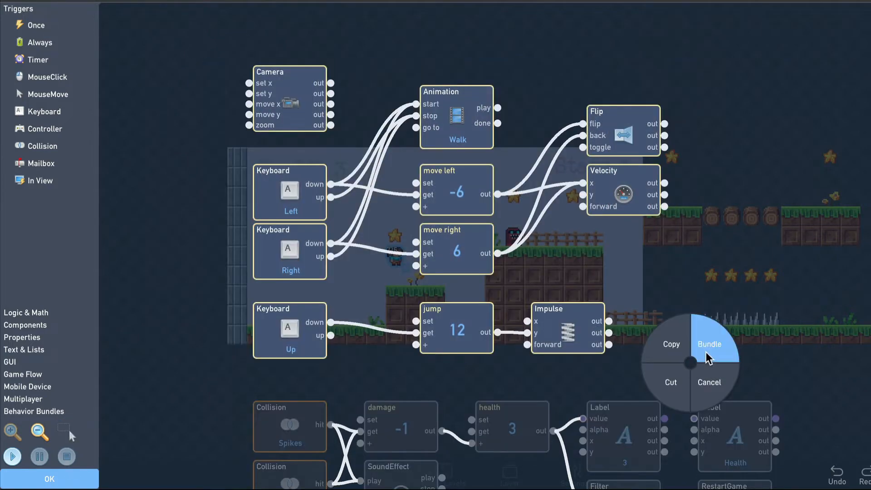
left_click(709, 343)
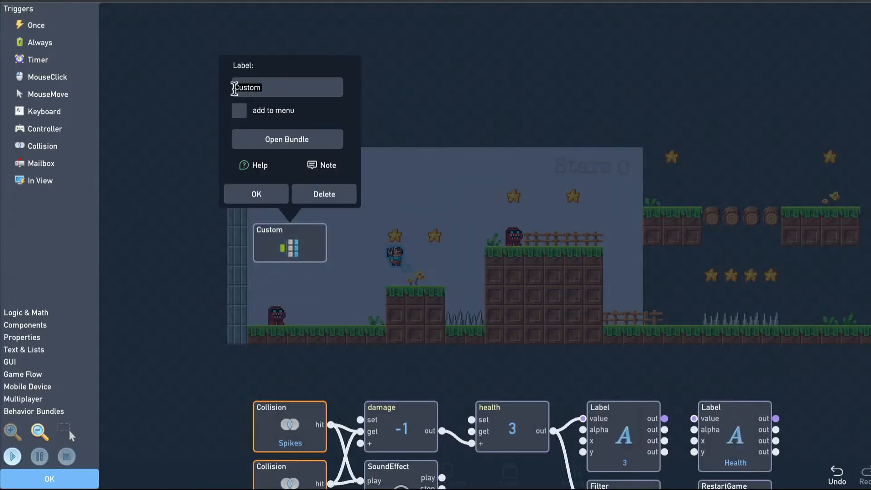
mouse_move(225, 96)
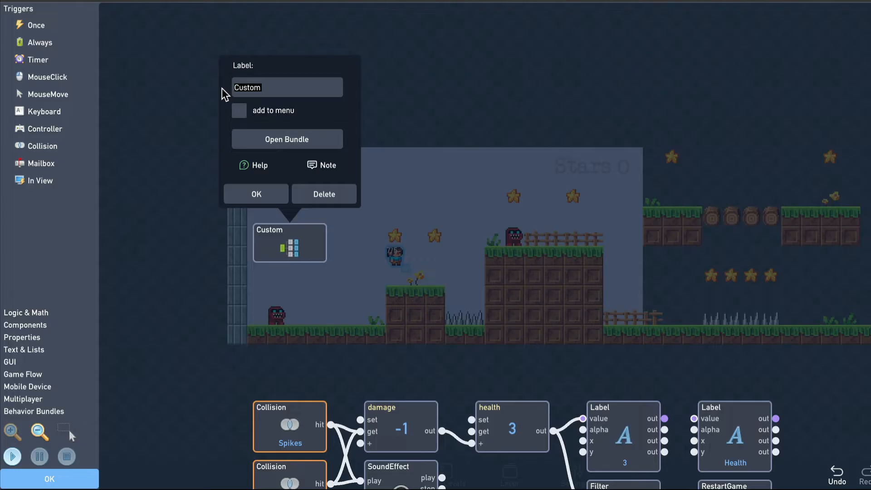
type("Movement")
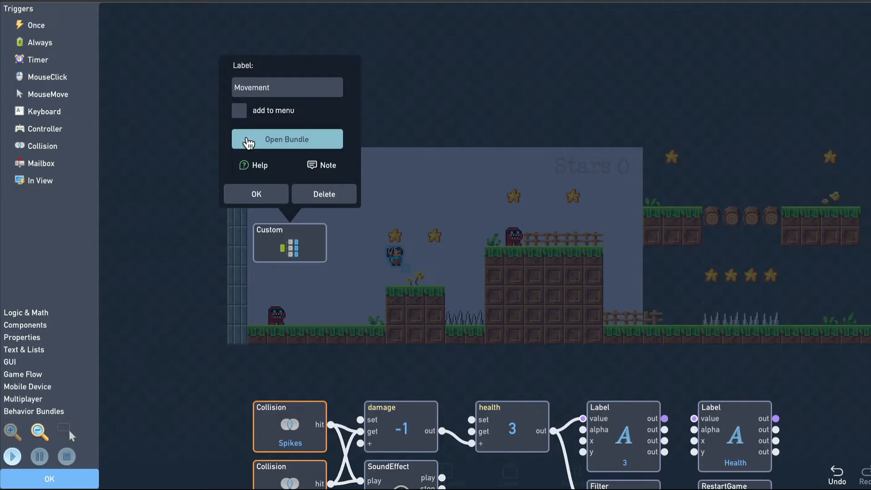
Open the Movement bundle, run a quick test of the game, and stop to resume editing
left_click(287, 139)
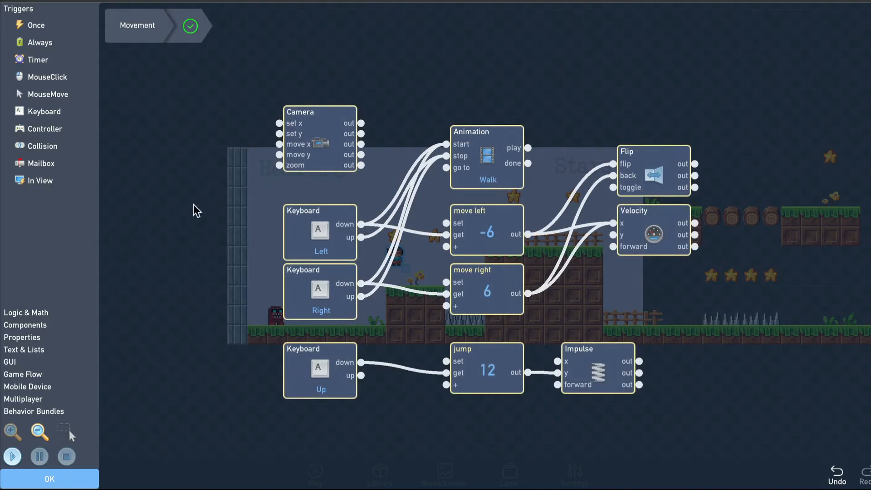
left_click(137, 26)
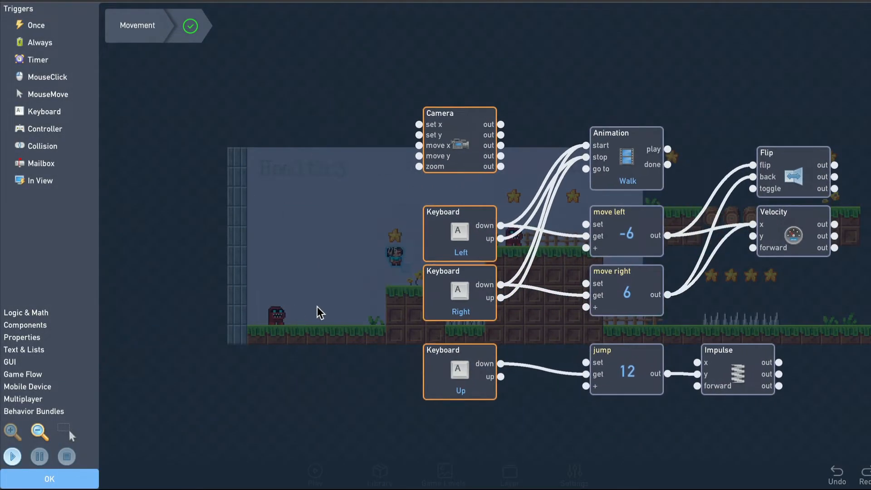
left_click(39, 432)
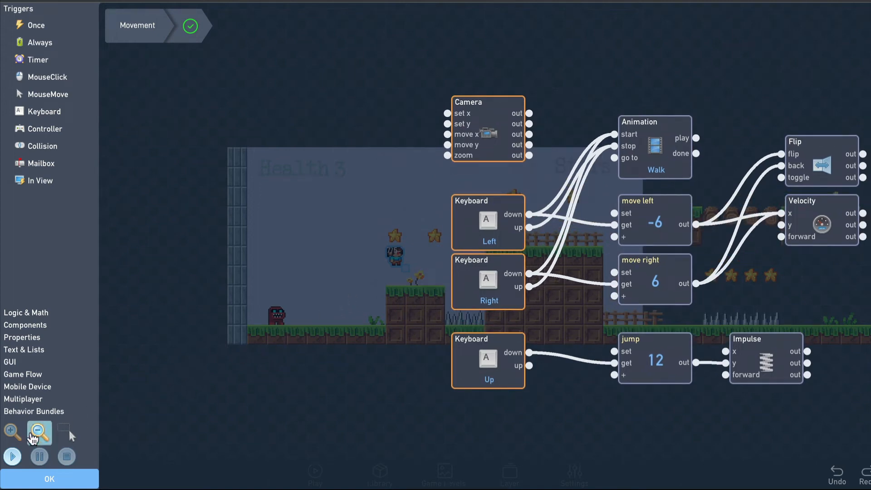
left_click(12, 456)
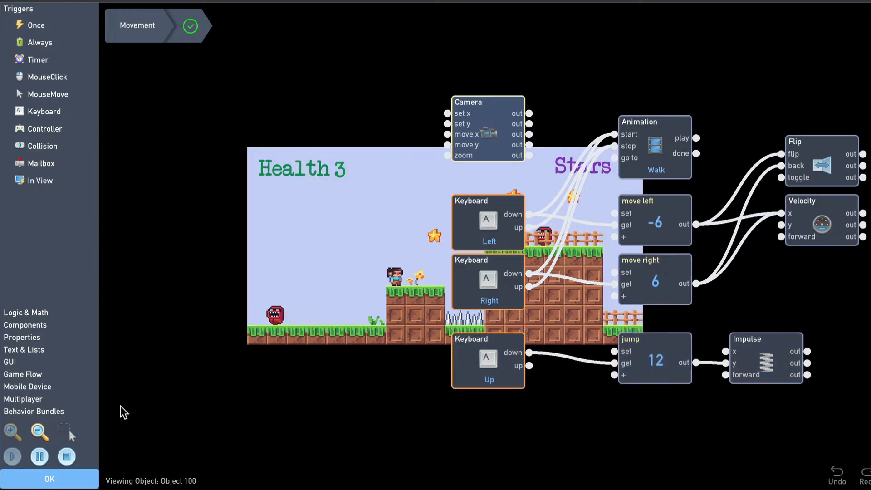
left_click(11, 457)
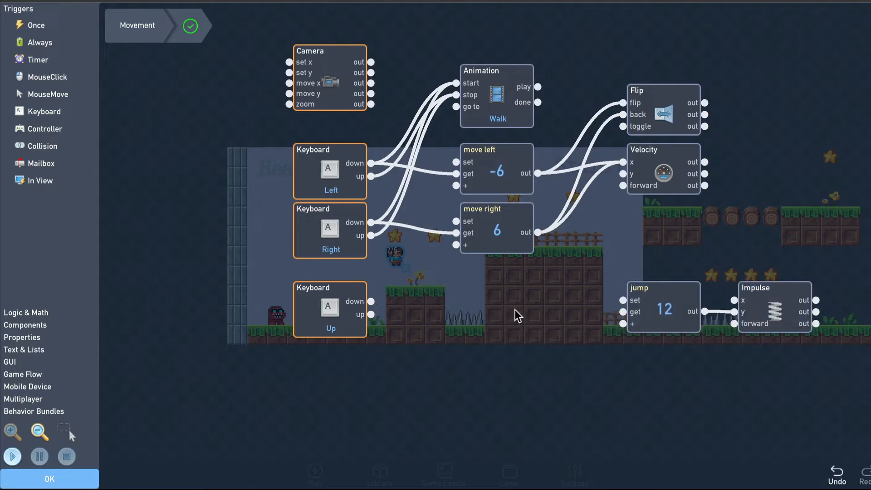
Add a Switch and a bottom-side Collision trigger so jumping is allowed only after landing, then test it
left_click(25, 312)
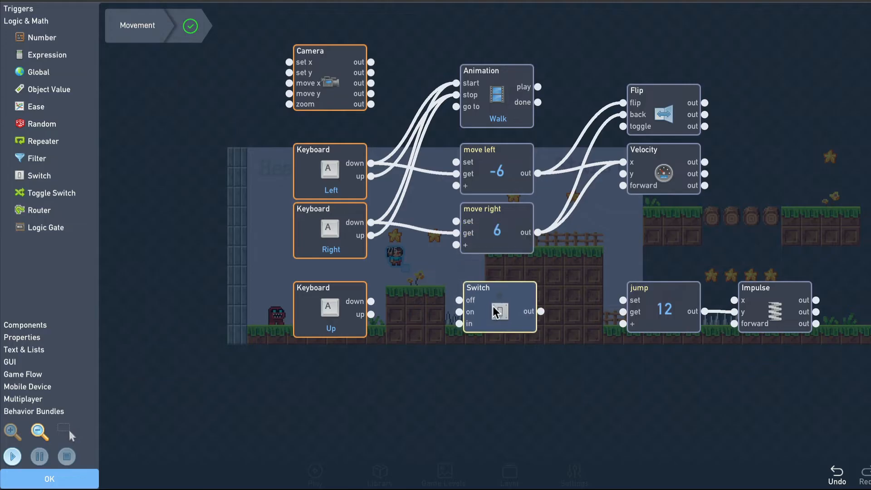
left_click(498, 309)
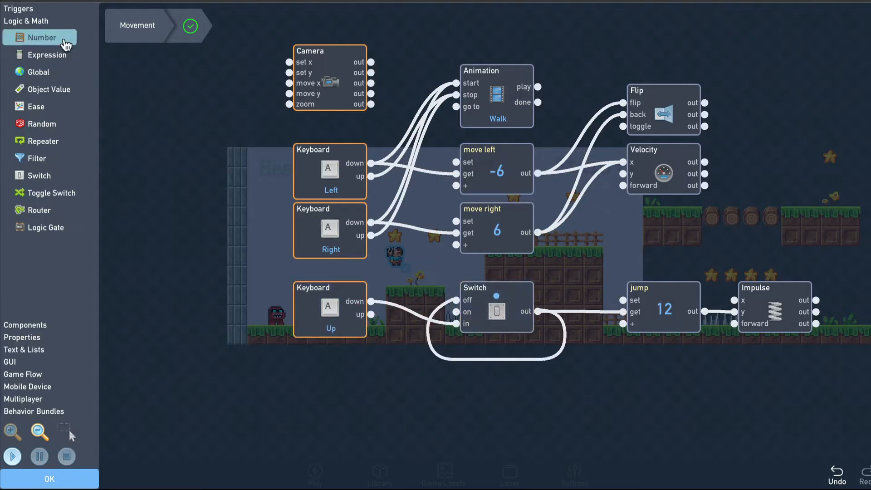
left_click(18, 8)
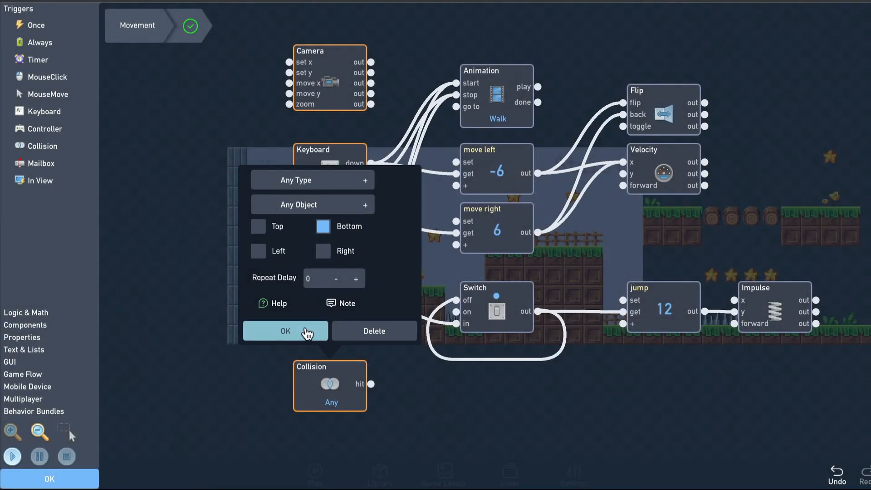
left_click(284, 330)
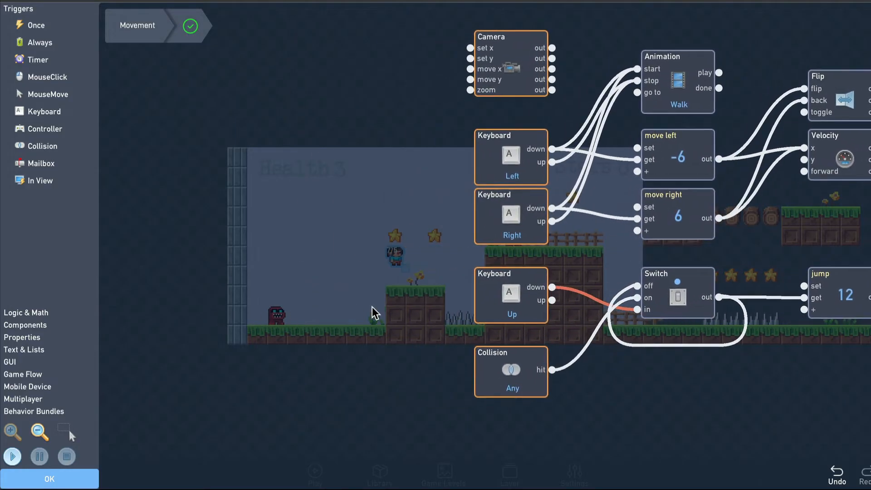
left_click(12, 455)
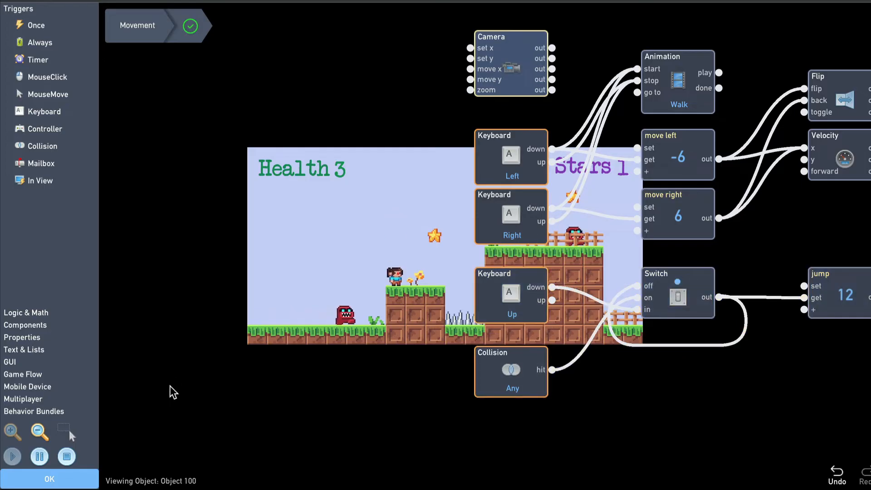
Bundle the damage logic as 'Health' and the star-collecting logic as 'Stars'
left_click(11, 456)
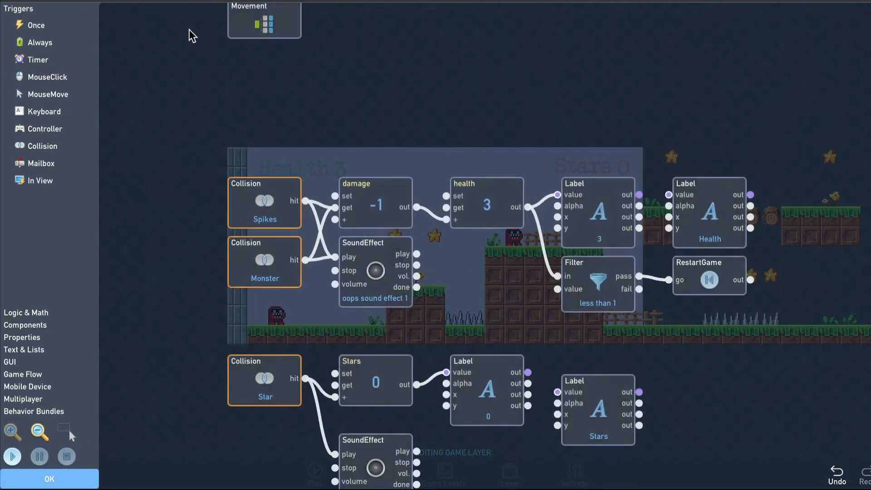
left_click(66, 432)
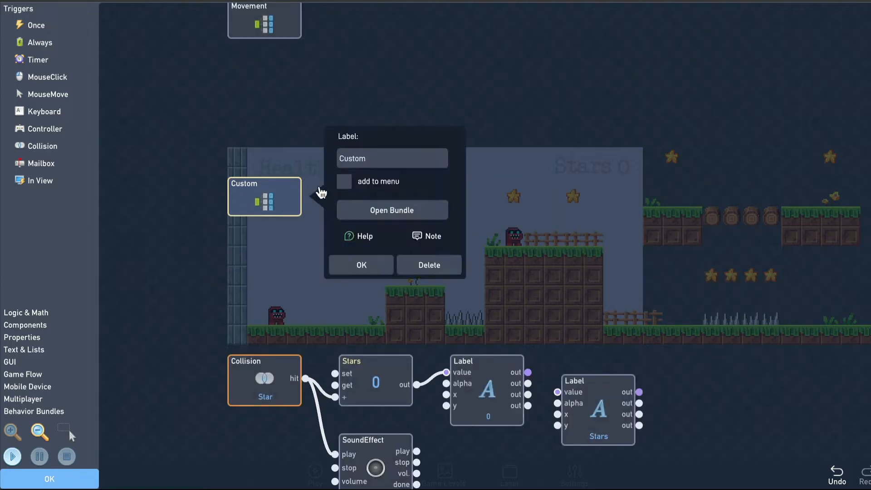
type("Health")
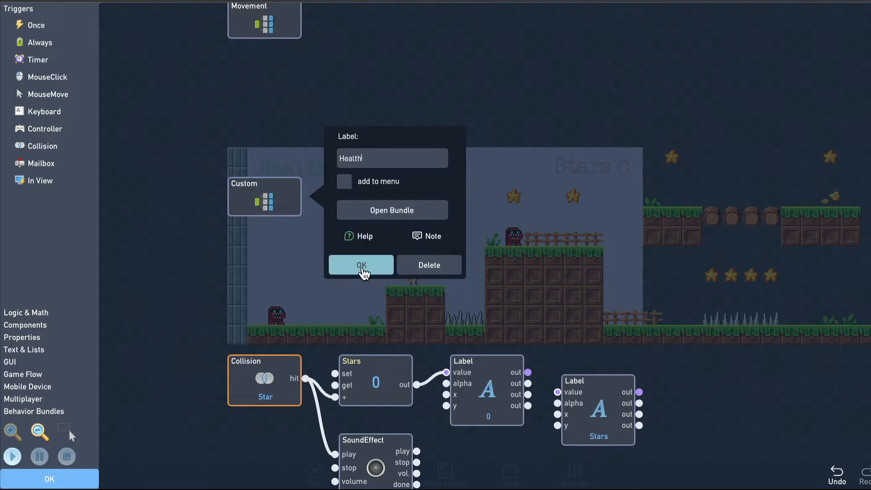
left_click(361, 265)
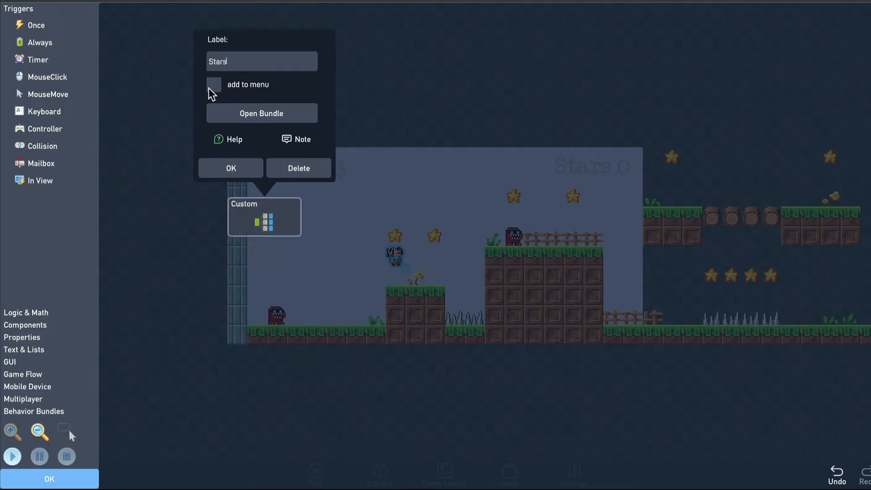
left_click(230, 168)
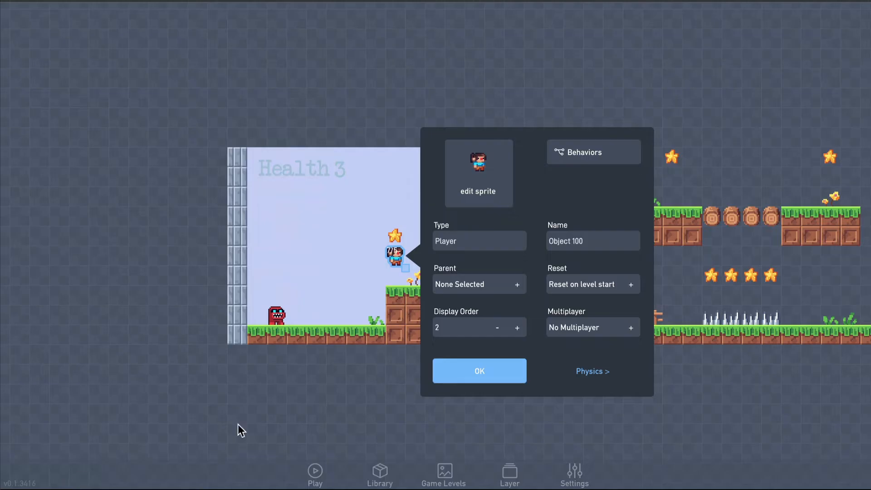
Name the new object type 'Shooting Star' and give it the star image as its sprite
left_click(479, 370)
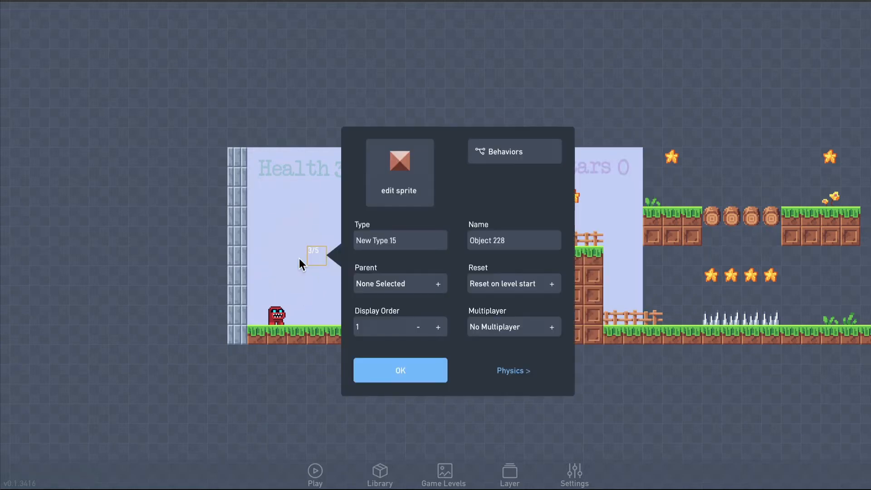
left_click(399, 240)
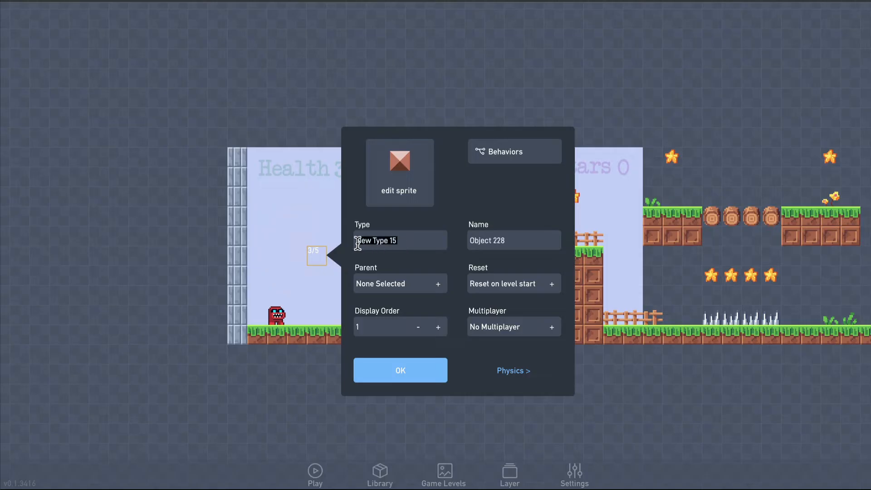
type("Shooting")
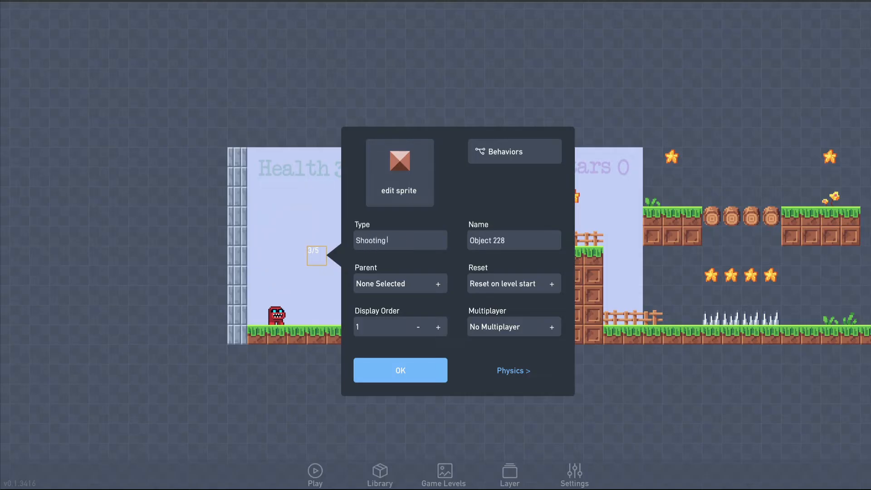
left_click(399, 173)
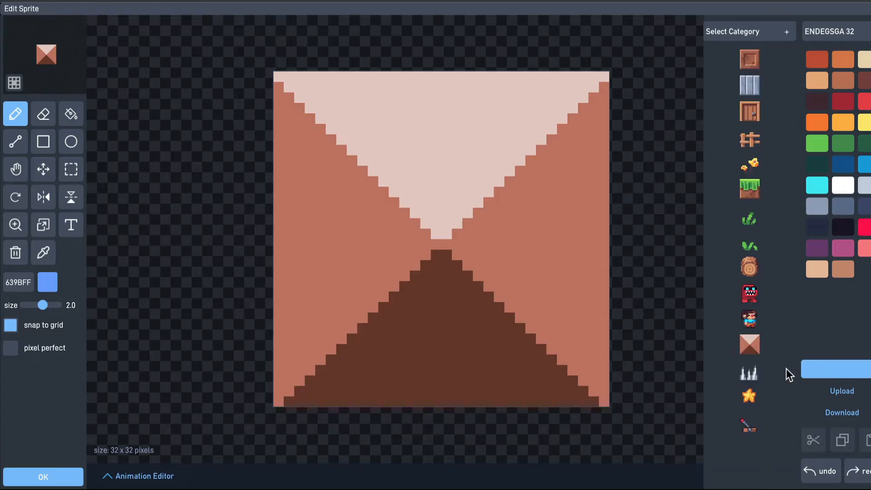
left_click(749, 344)
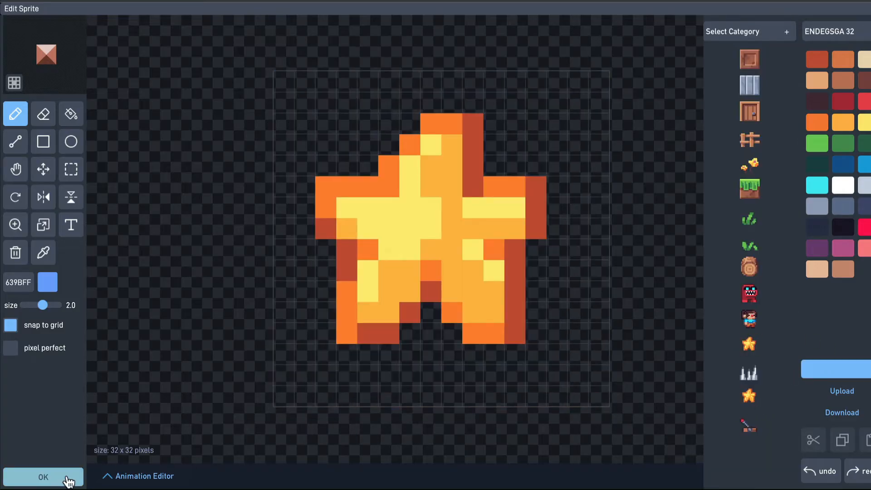
left_click(43, 477)
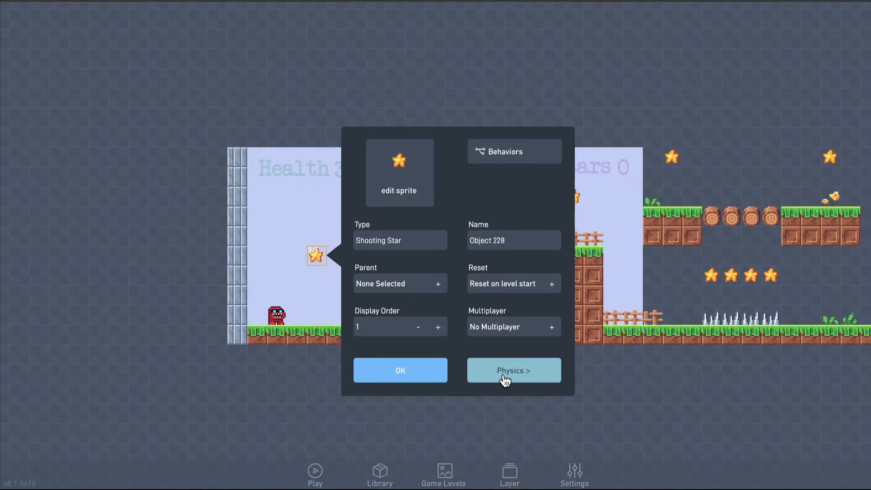
Make the star movable, solid, gravity-affected with Bounce 100, Friction 0 and a Circle collision shape
left_click(513, 370)
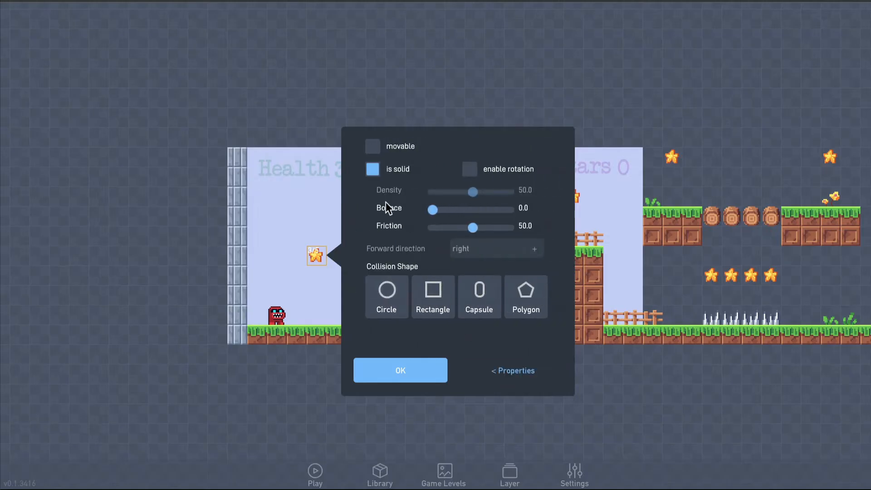
left_click(372, 146)
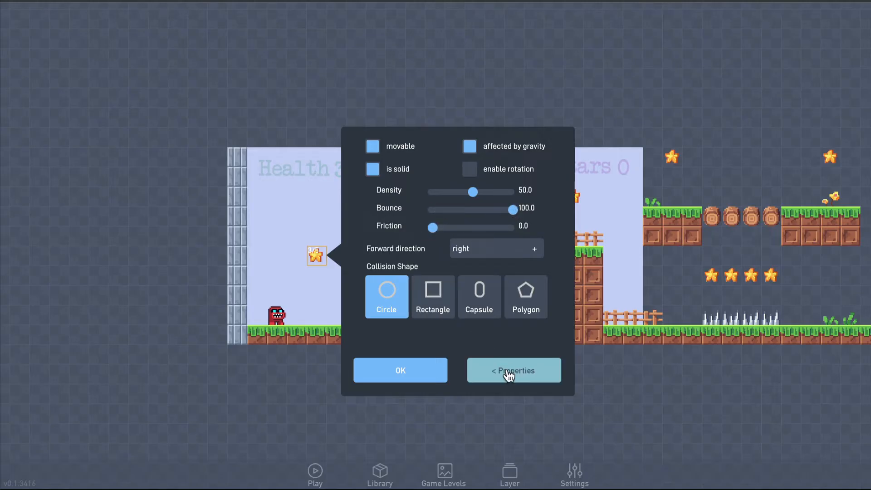
left_click(513, 370)
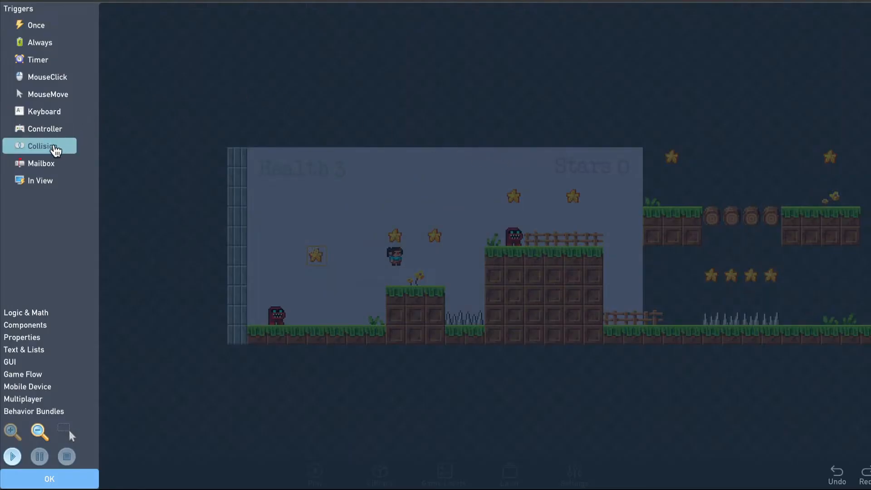
Add a Collision trigger to the Shooting Star's behaviors and set its collision type
left_click(42, 145)
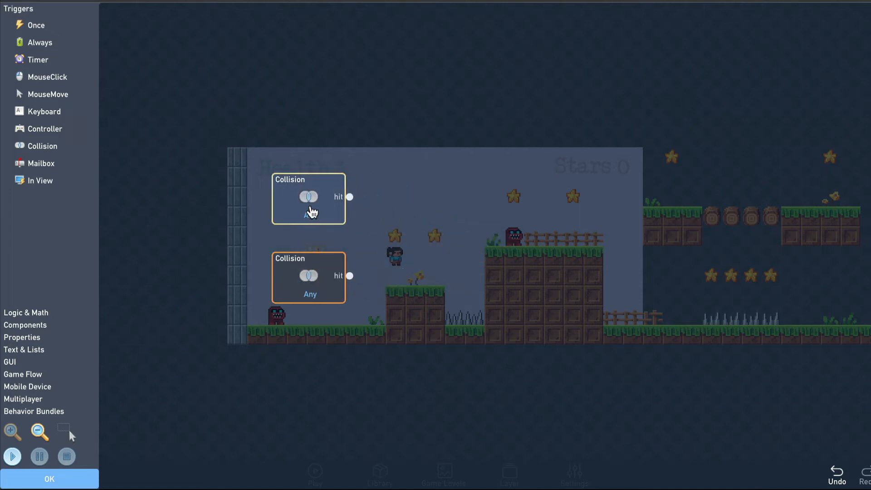
left_click(309, 216)
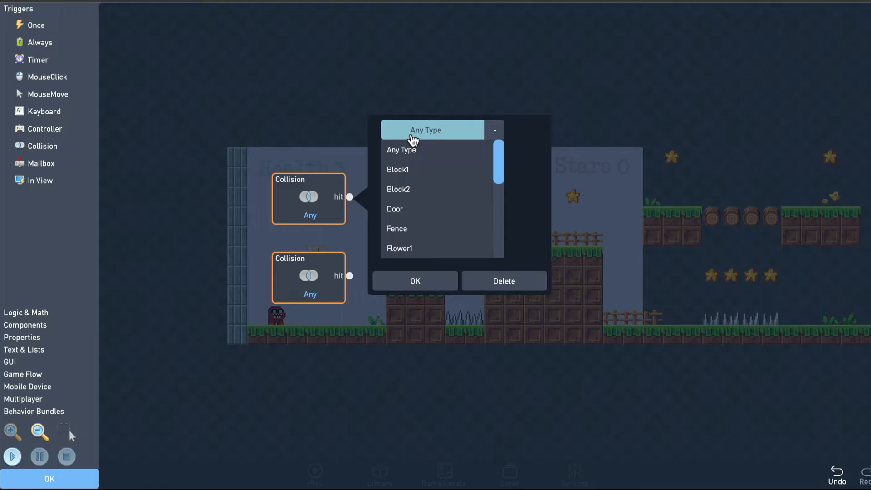
scroll("down", 3)
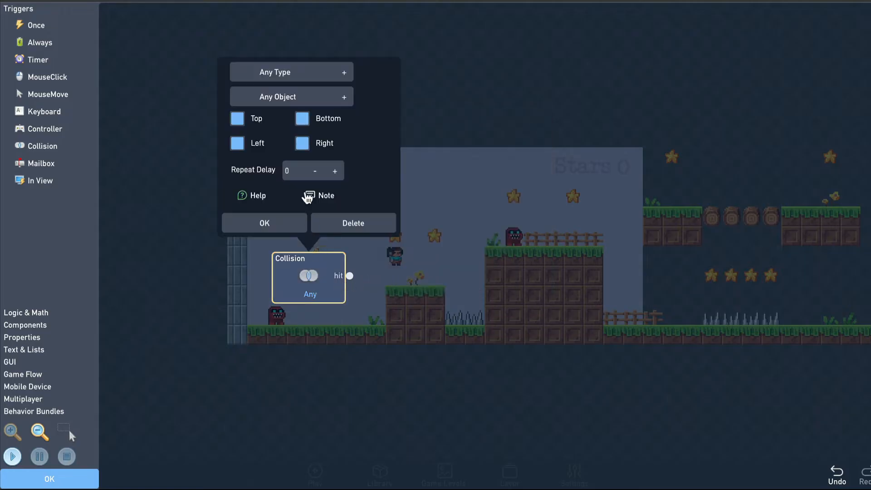
left_click(291, 72)
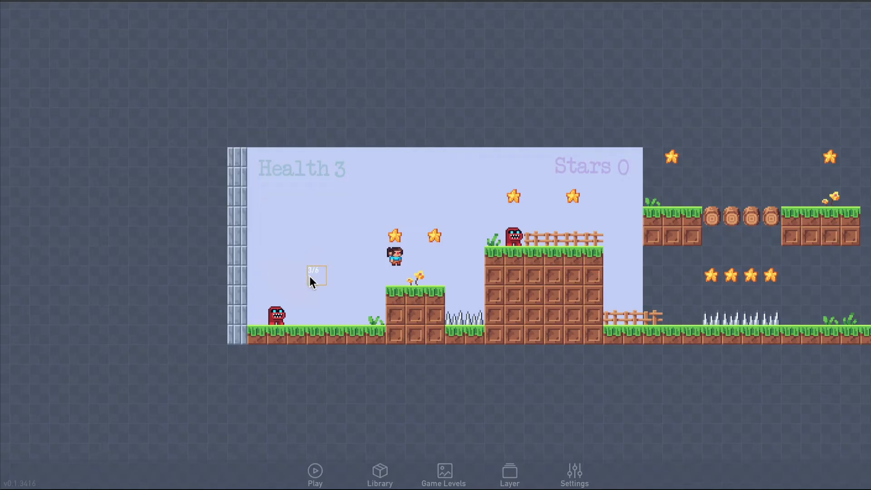
Edit the player's behaviors, open the Stars bundle, and browse the Components blocks for an emitter
right_click(394, 257)
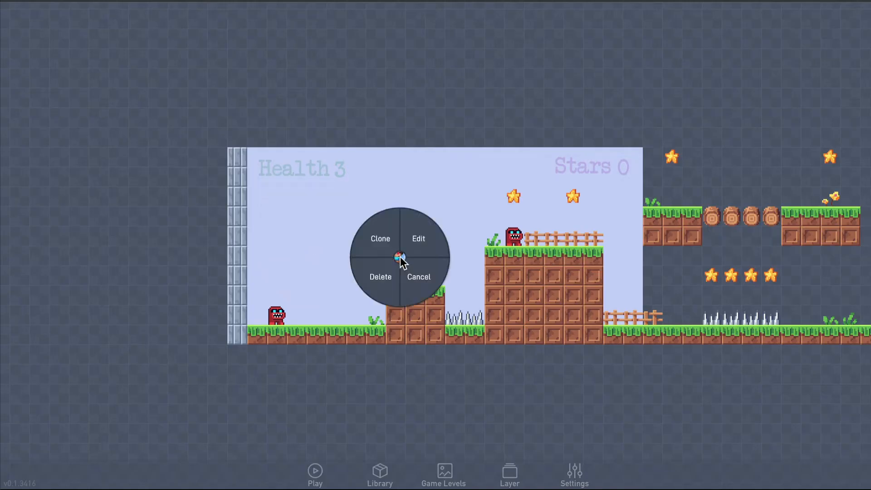
left_click(417, 238)
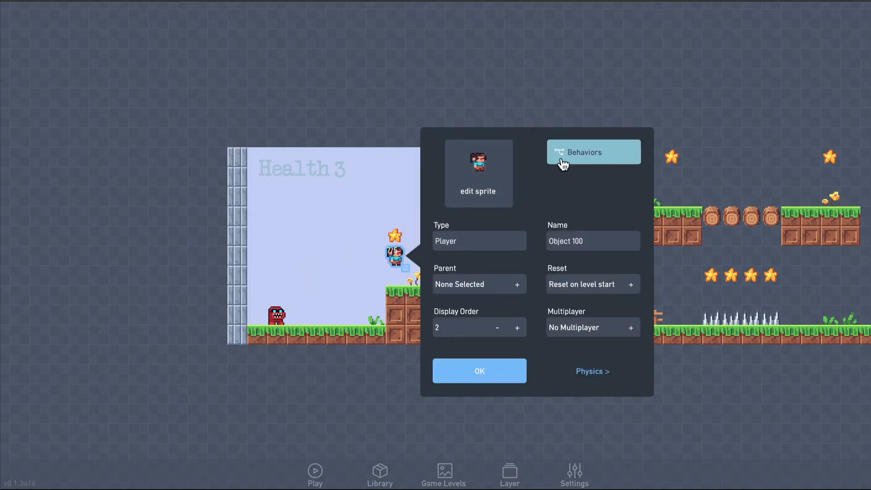
left_click(592, 152)
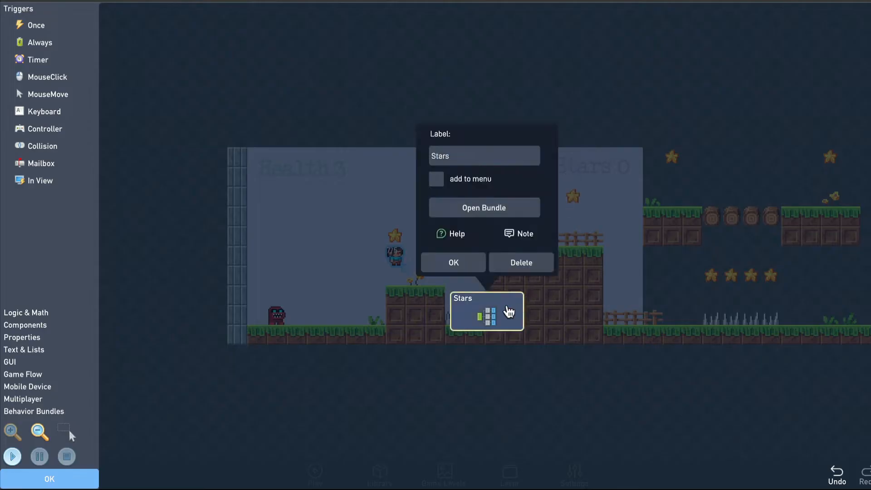
left_click(483, 207)
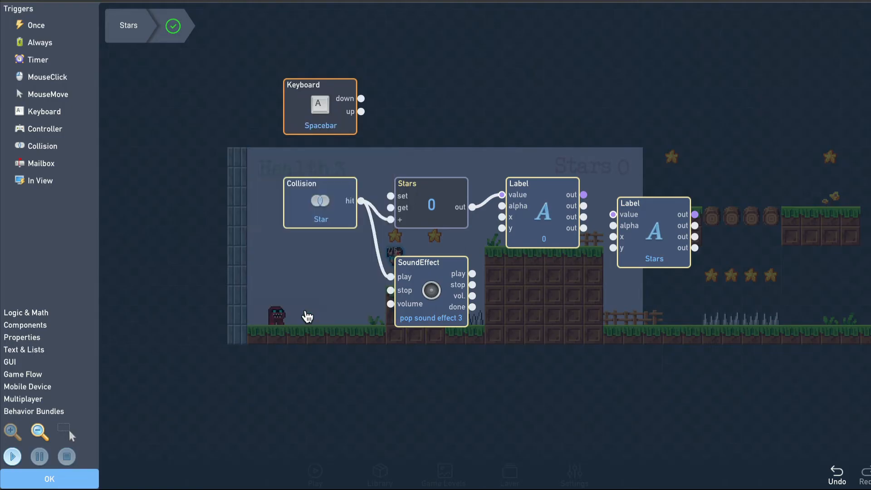
left_click(25, 324)
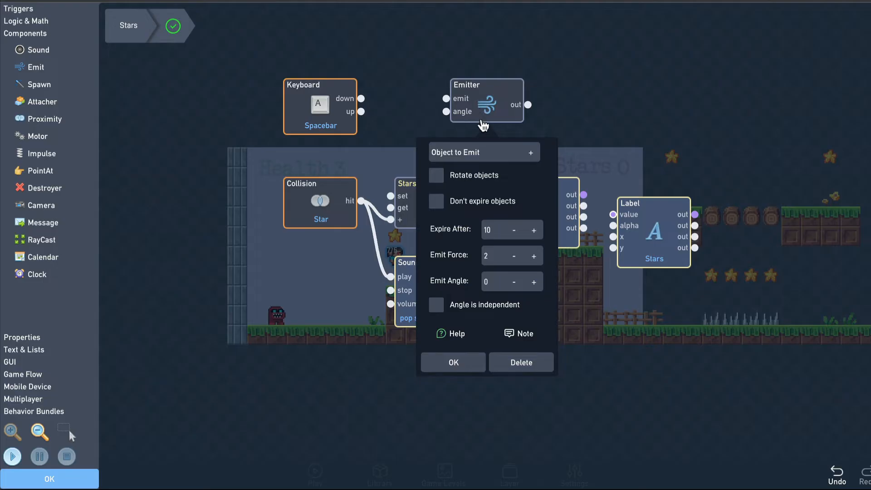
Set the Emitter to launch Shooting Stars expiring after 30, wire it to the spacebar press, and test
left_click(482, 151)
type("6")
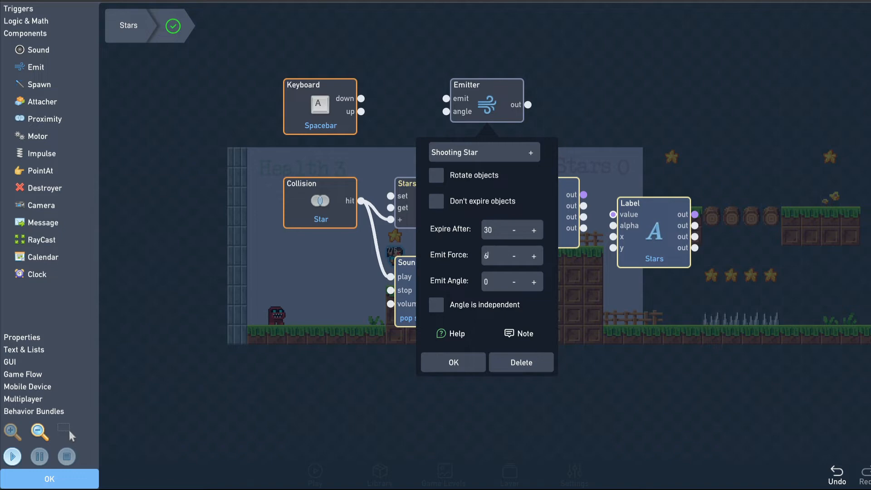
left_click(453, 362)
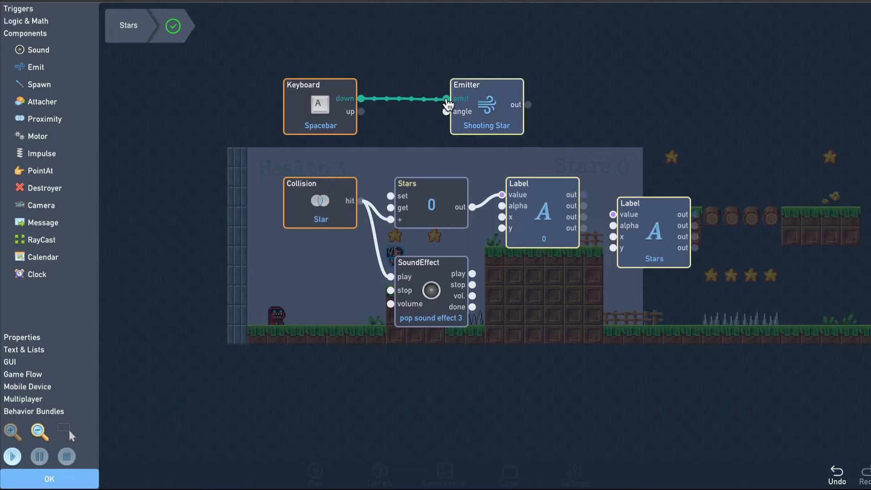
left_click(209, 180)
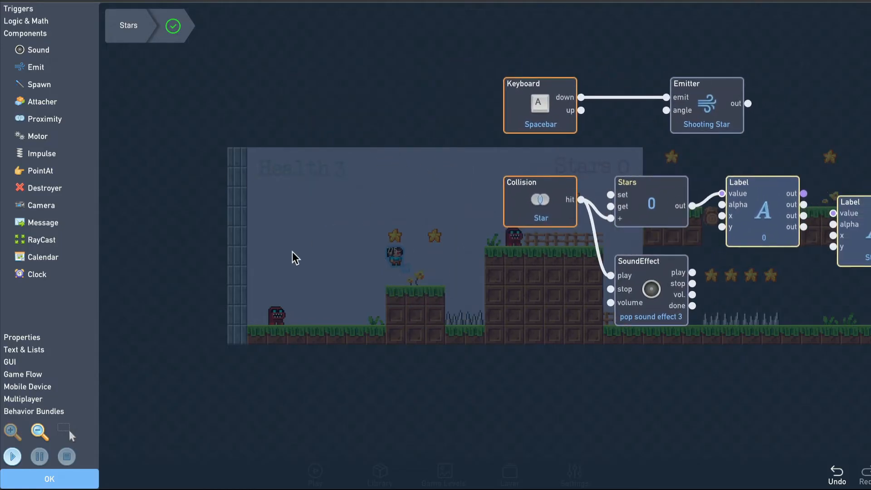
left_click(12, 456)
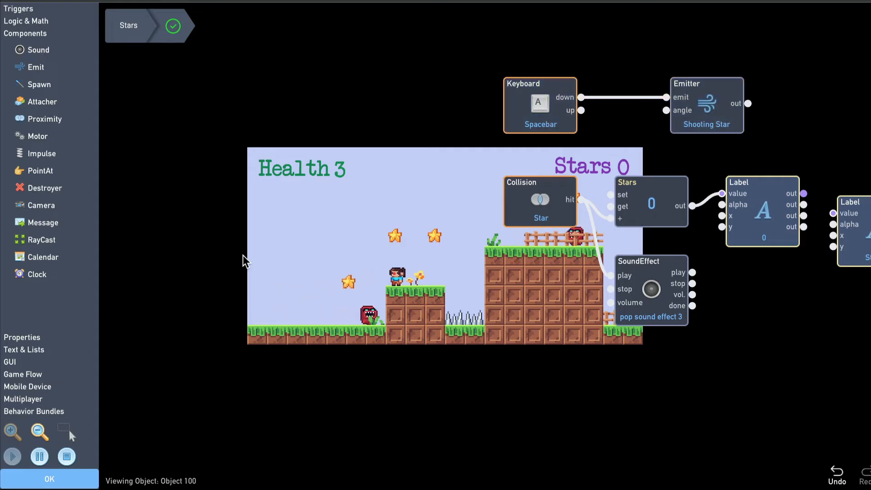
Stop the test and insert a Switch between the spacebar trigger and the Emitter
left_click(66, 456)
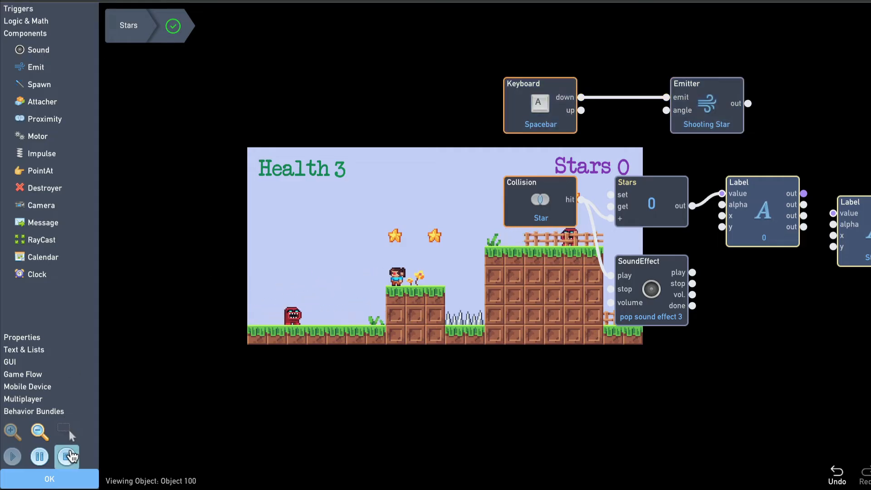
left_click(66, 456)
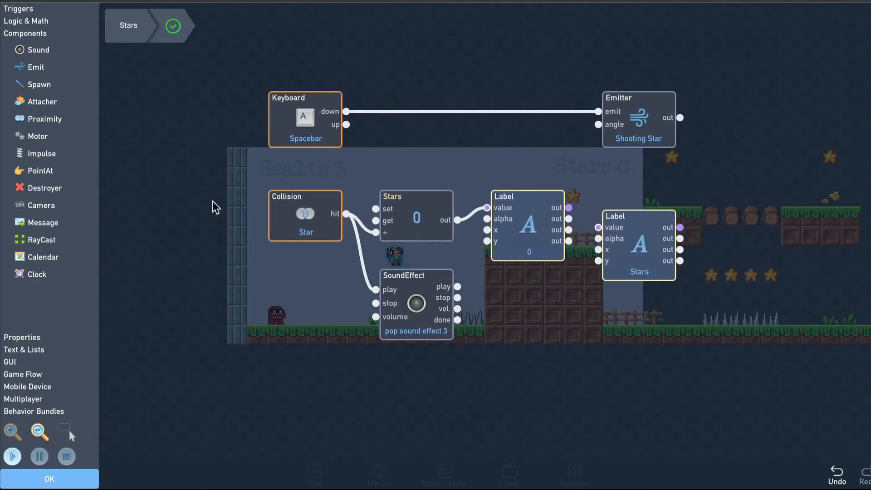
mouse_move(31, 353)
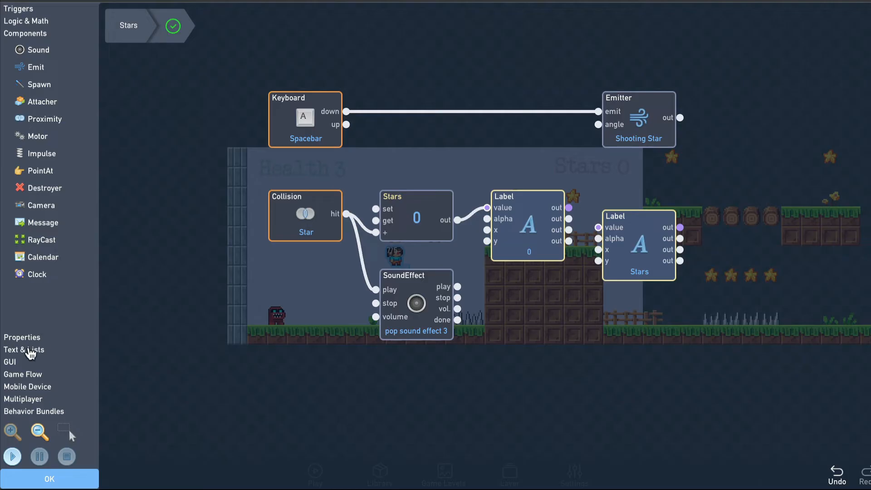
left_click(27, 21)
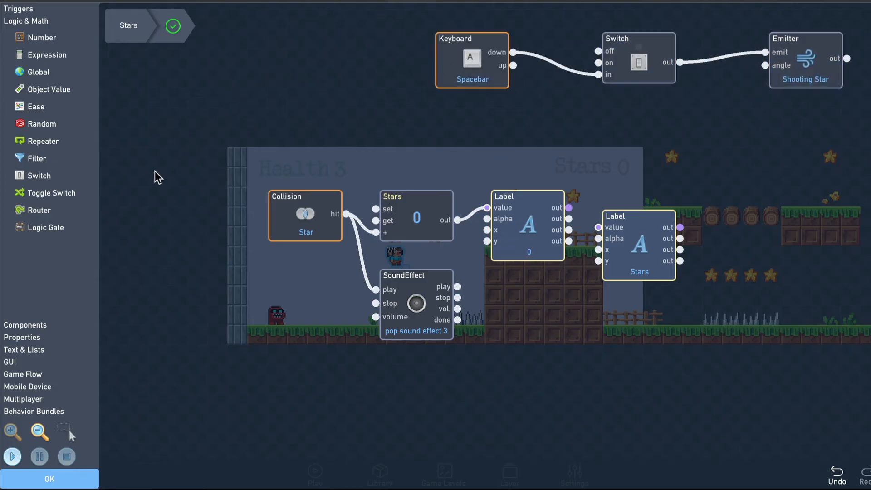
Add a Filter block to the Stars bundle set to greater than 0
left_click(37, 158)
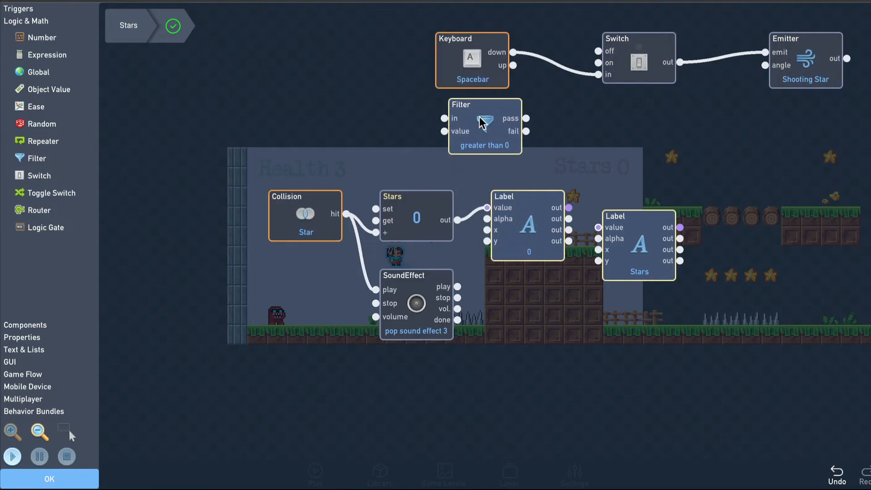
left_click(484, 126)
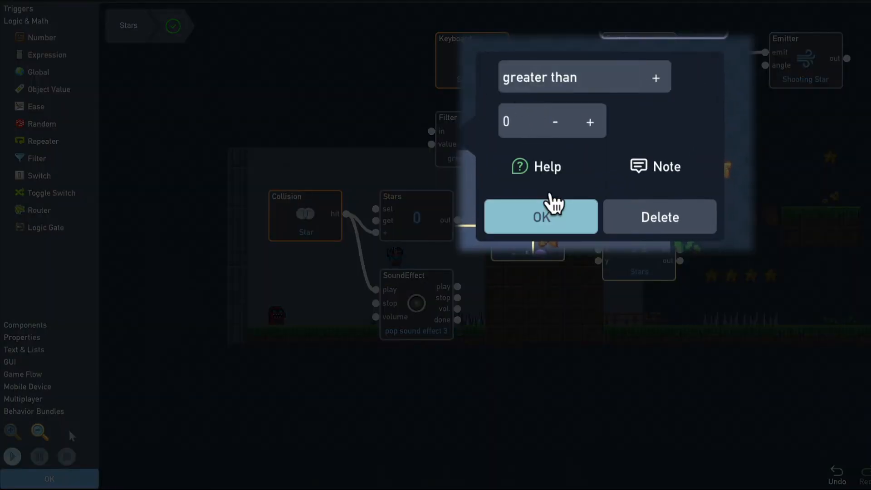
left_click(539, 217)
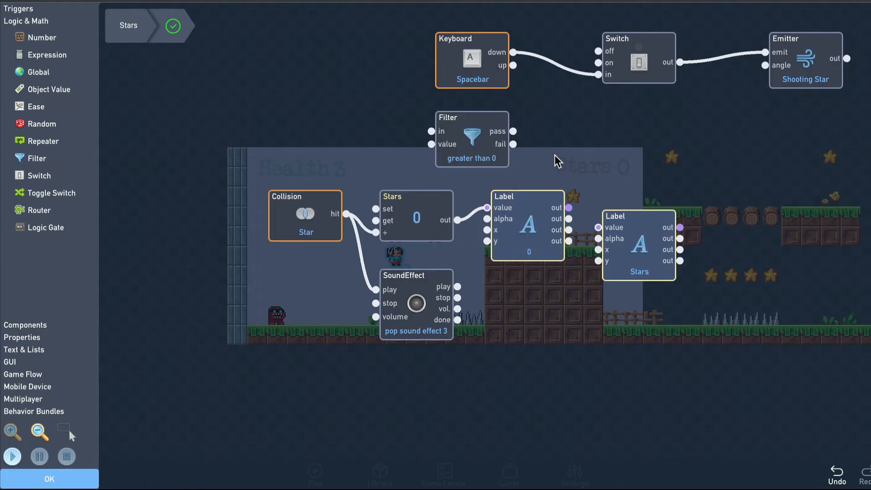
mouse_move(549, 171)
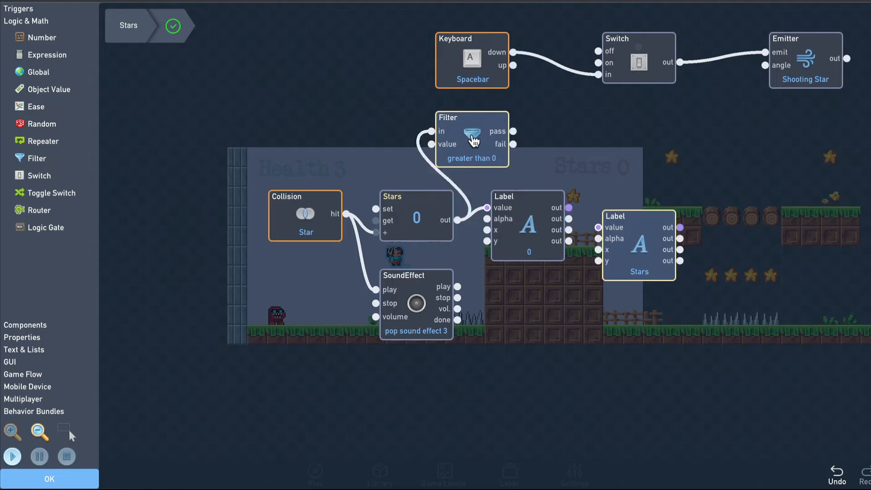
mouse_move(506, 136)
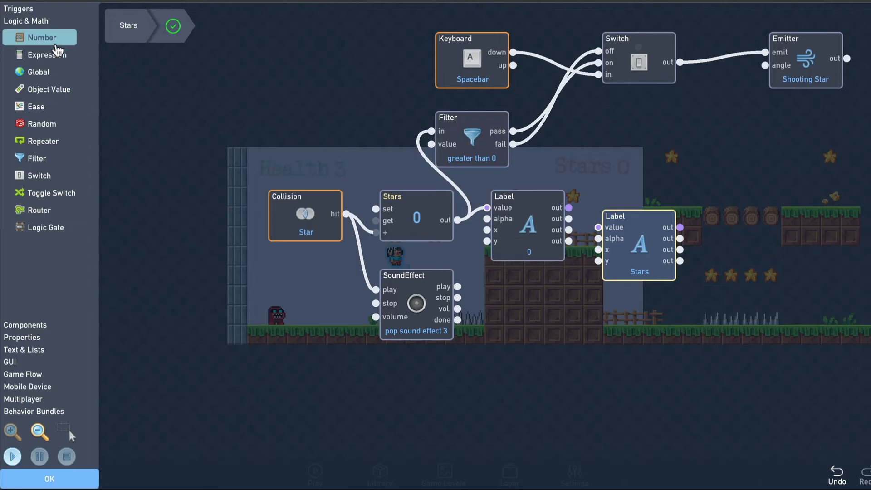
Add a Number block holding -1 for subtracting from the star count
left_click(40, 37)
type("-1")
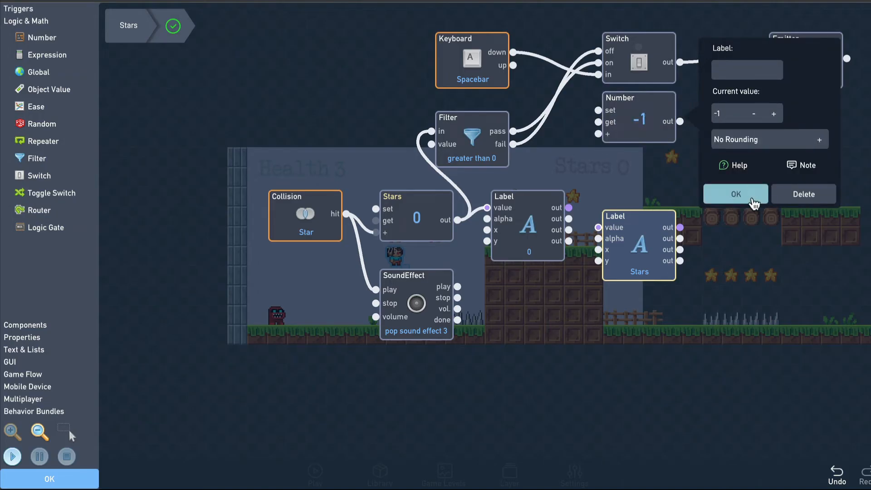
left_click(735, 195)
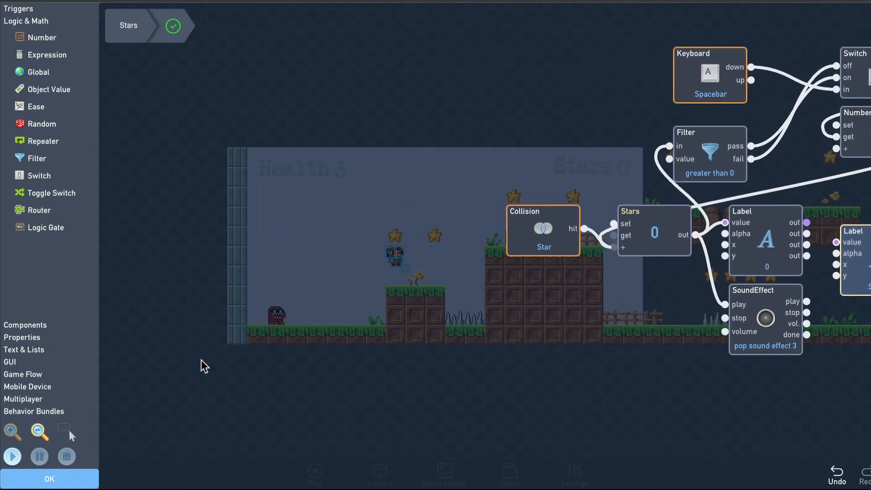
left_click(12, 456)
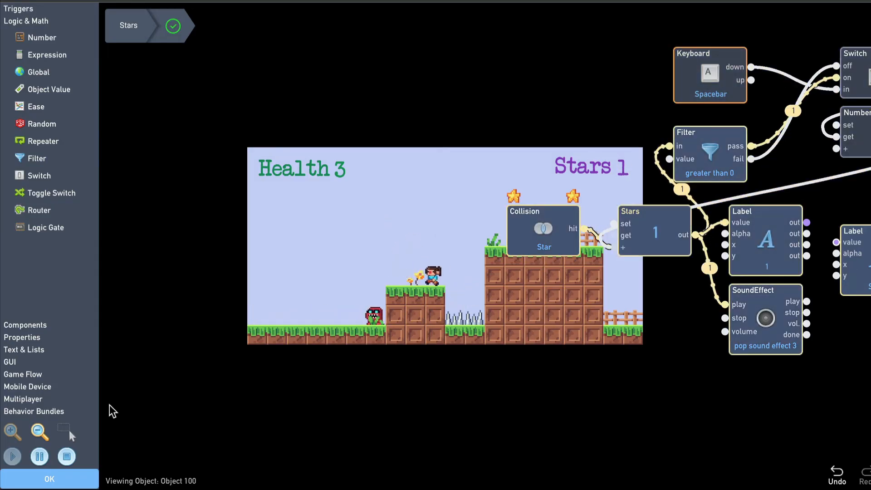
left_click(12, 456)
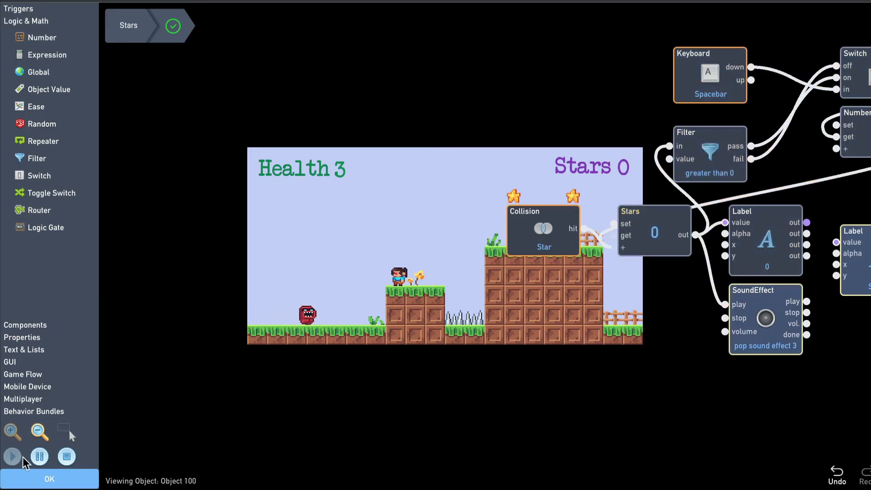
left_click(12, 457)
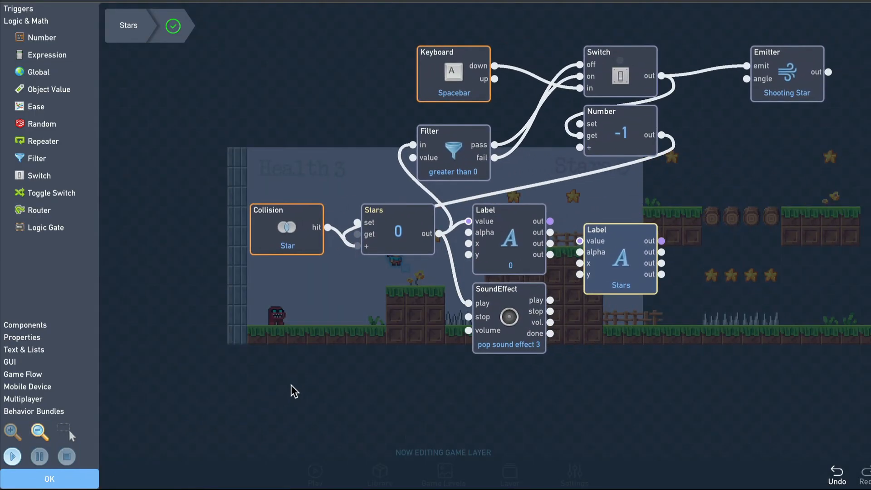
mouse_move(89, 469)
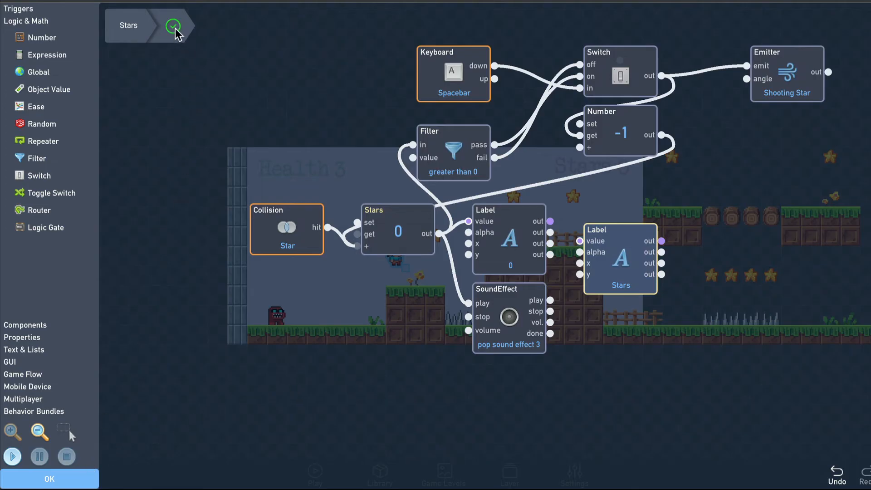
Give the monster a Shooting Star collision trigger wired to its Destroyer
left_click(49, 478)
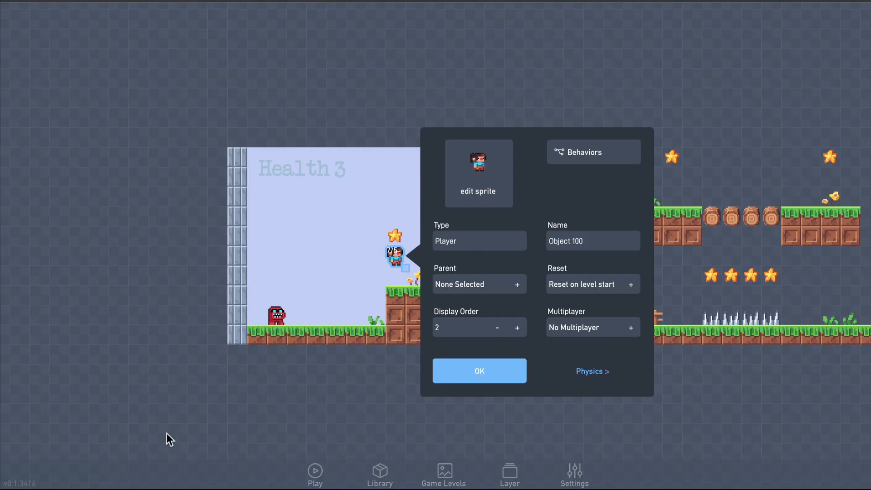
left_click(479, 370)
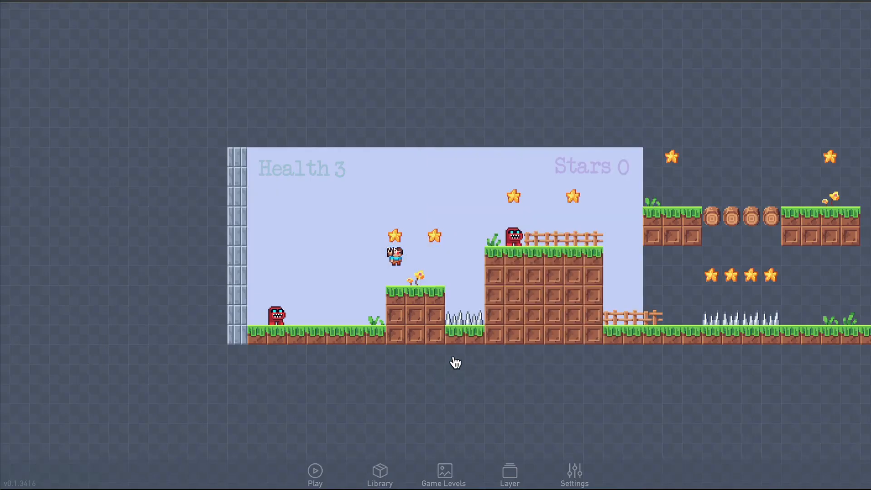
right_click(511, 238)
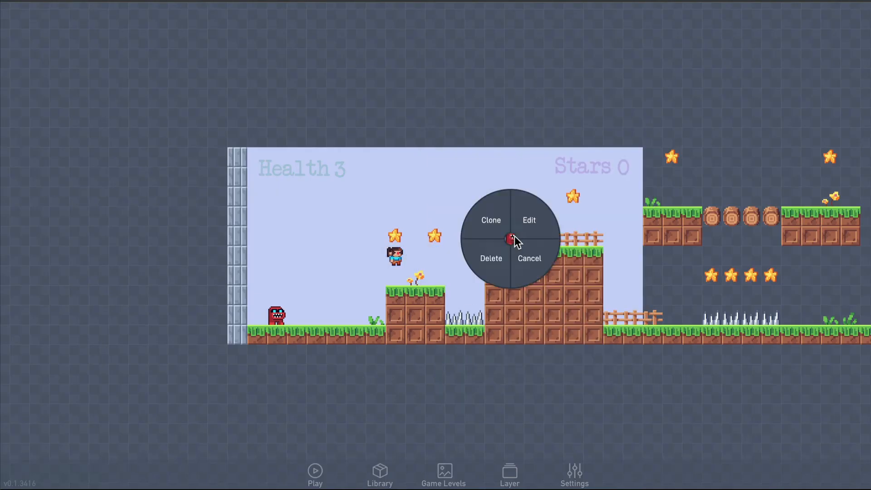
left_click(528, 220)
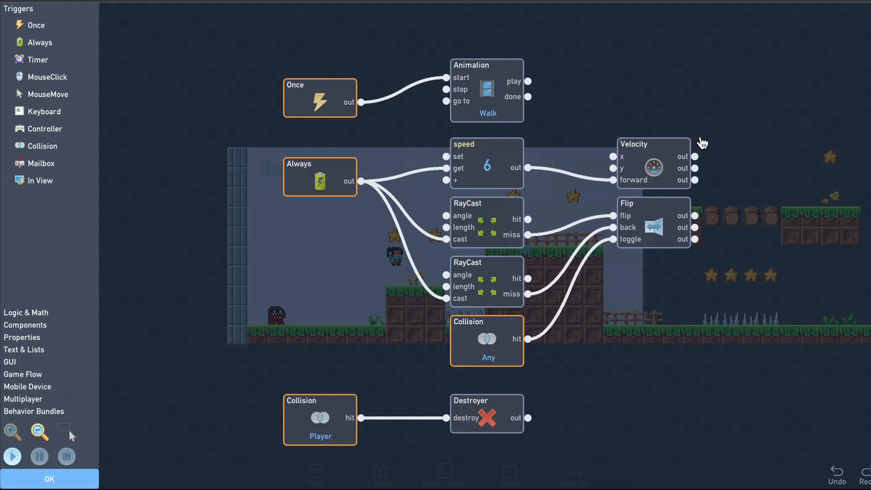
mouse_move(657, 392)
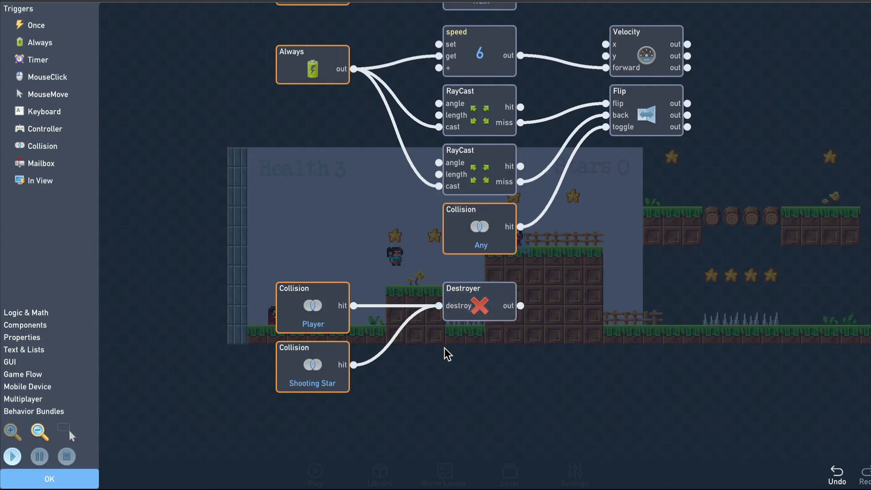
left_click(49, 478)
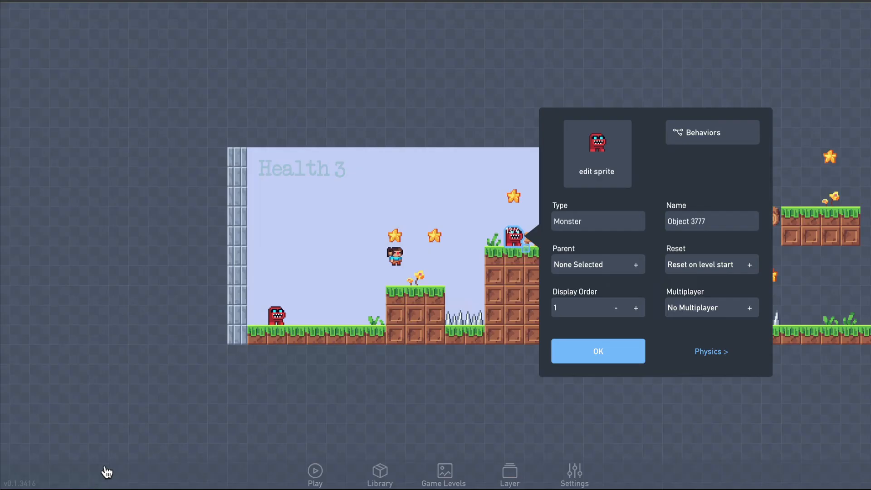
Return to editing the game from the game page
left_click(597, 351)
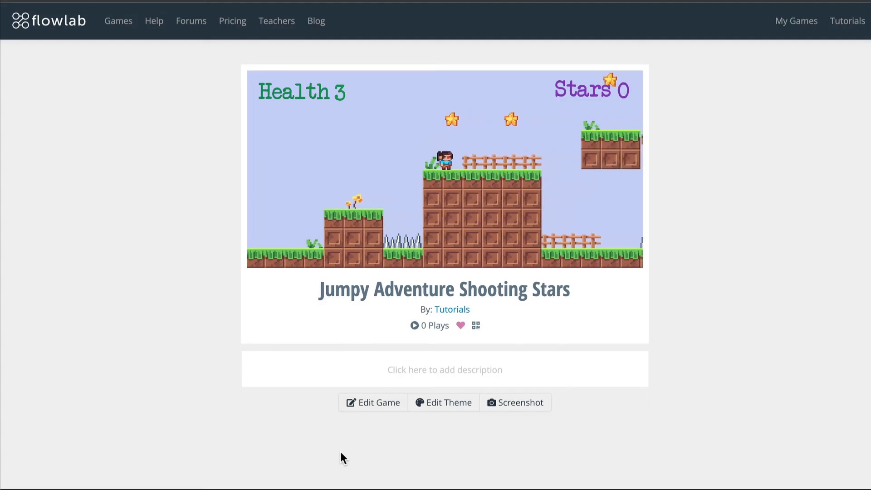
left_click(372, 401)
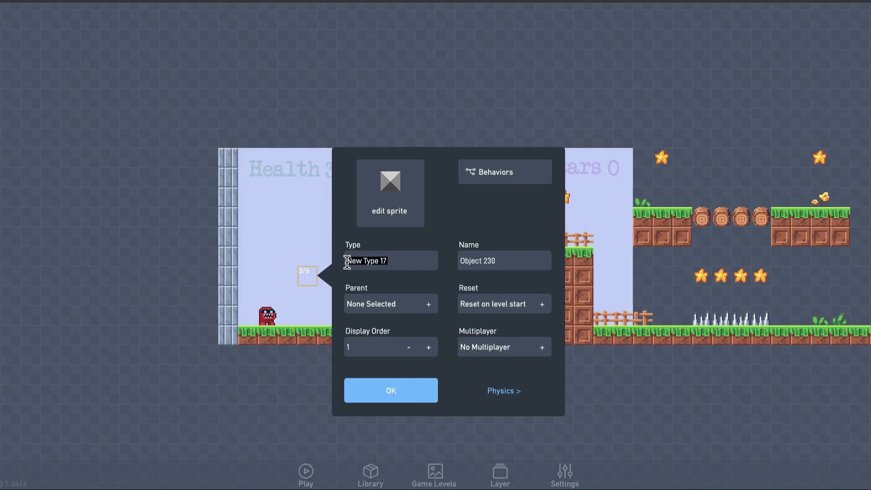
Name the type Falling Monster and give it the monster sprite
type("Falling Monster")
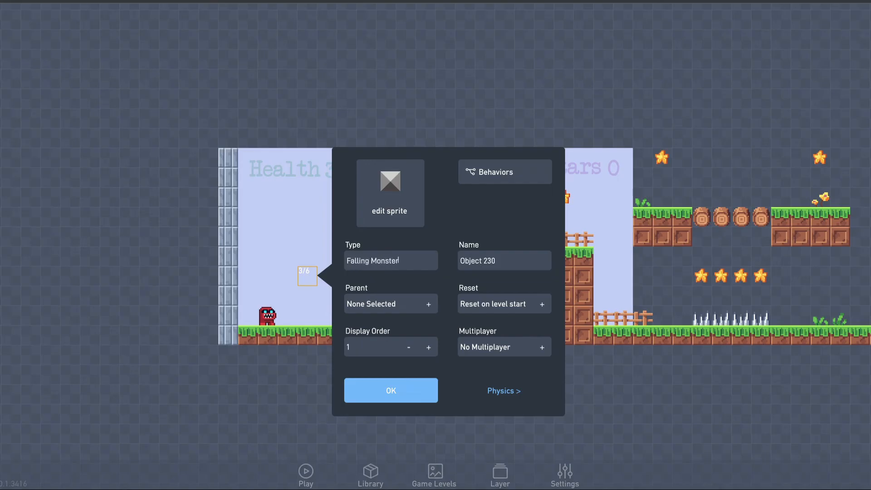
left_click(390, 192)
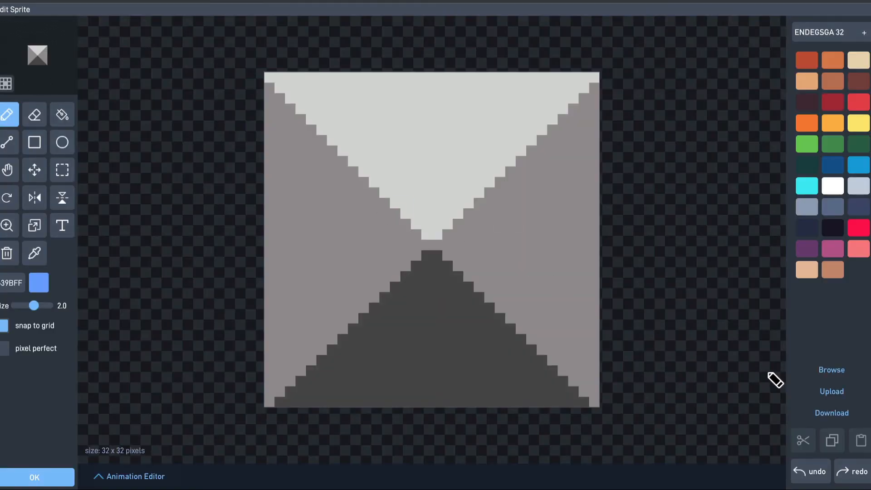
left_click(830, 370)
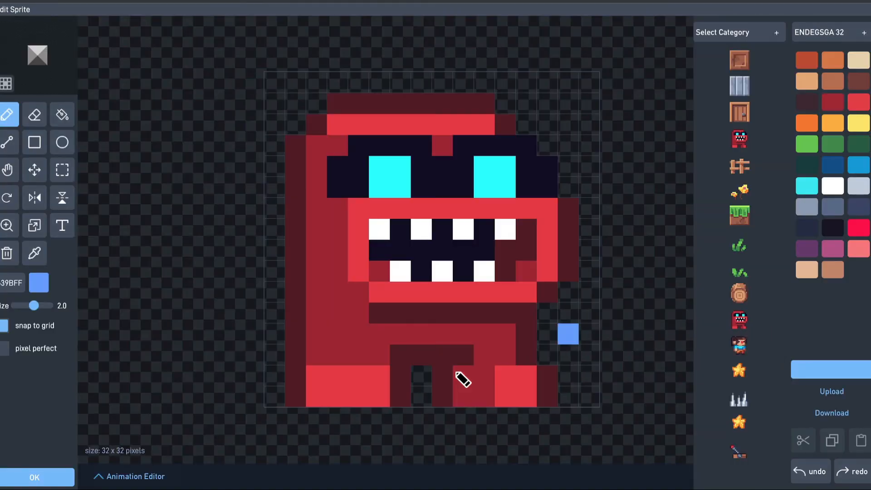
left_click(33, 477)
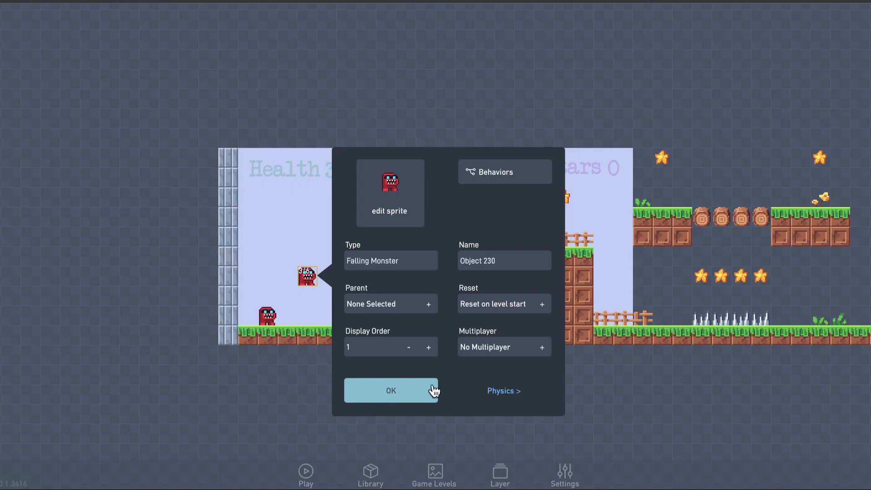
Make the Falling Monster movable and affected by gravity in Physics
left_click(502, 390)
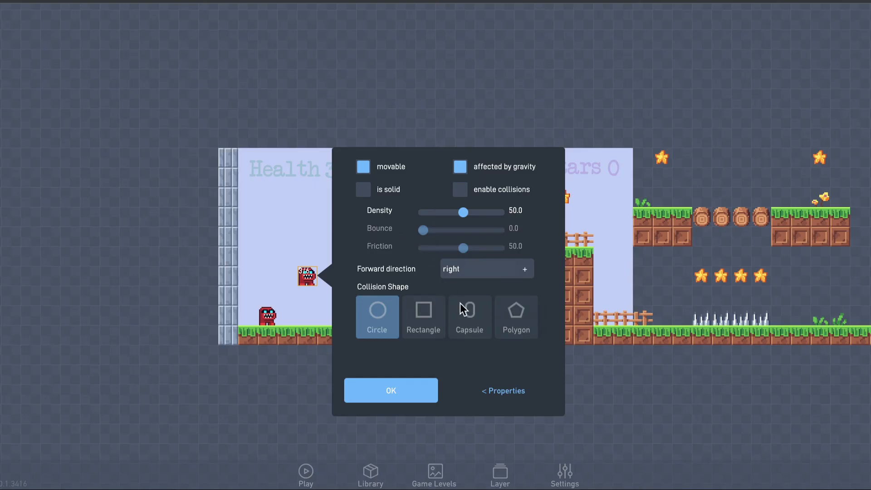
left_click(502, 390)
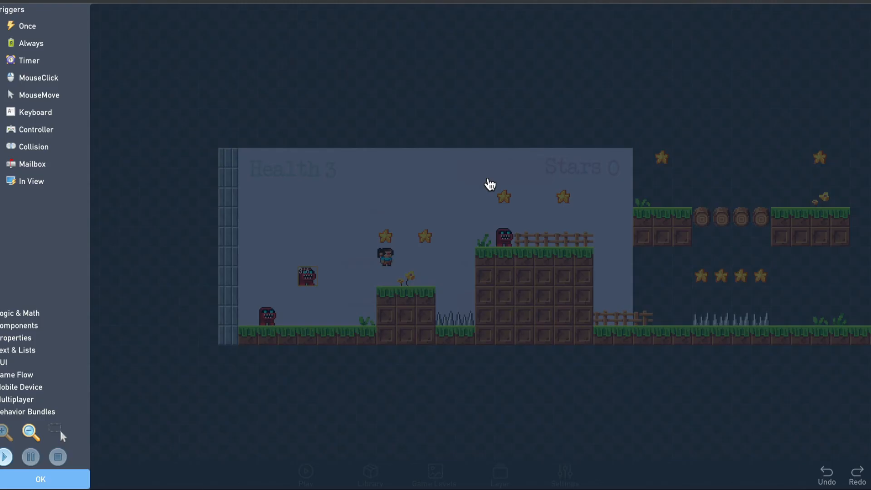
Add a Once-triggered SoundEffect block playing an oops sound effect
left_click(26, 26)
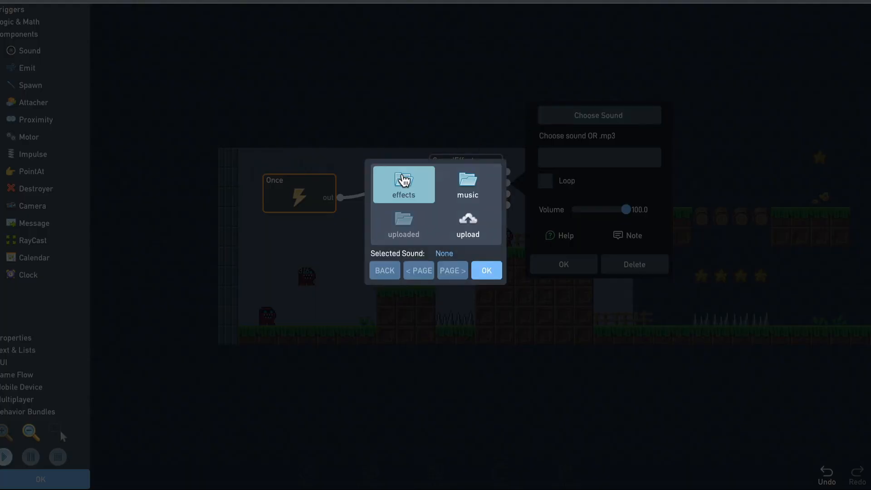
left_click(403, 184)
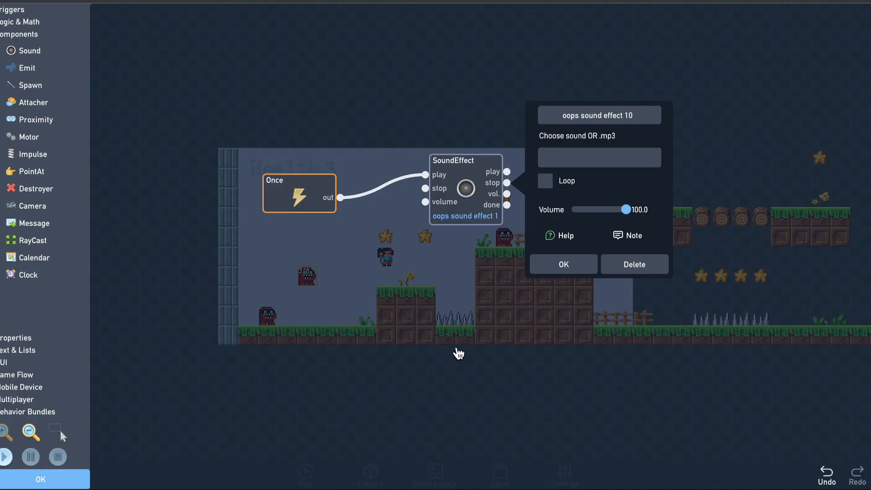
left_click(564, 264)
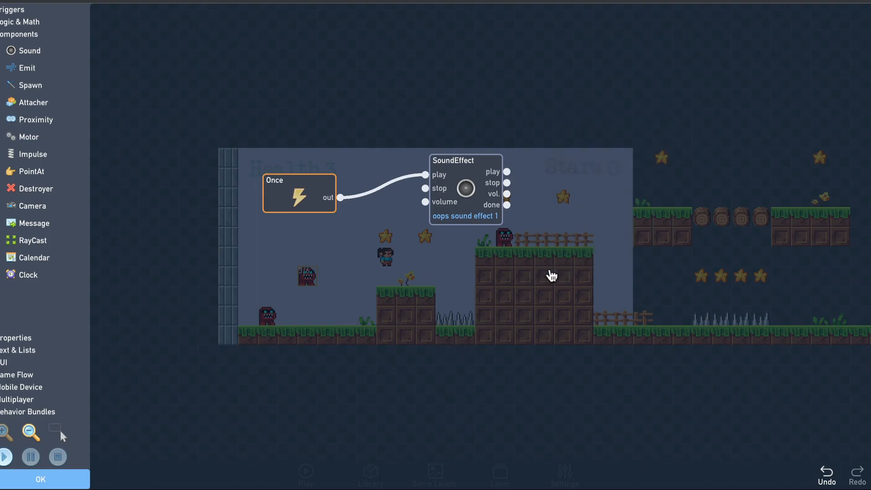
mouse_move(30, 18)
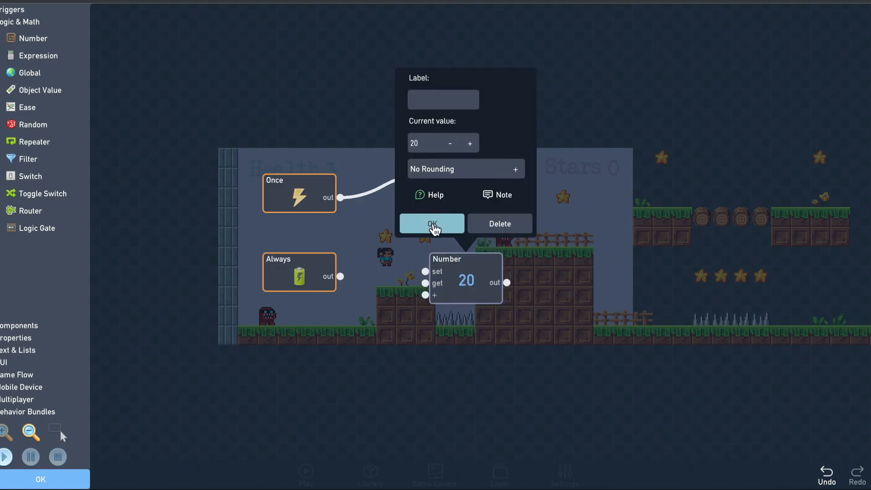
Feed an Always-triggered Number of 20 into the Rotation block's add input
left_click(432, 223)
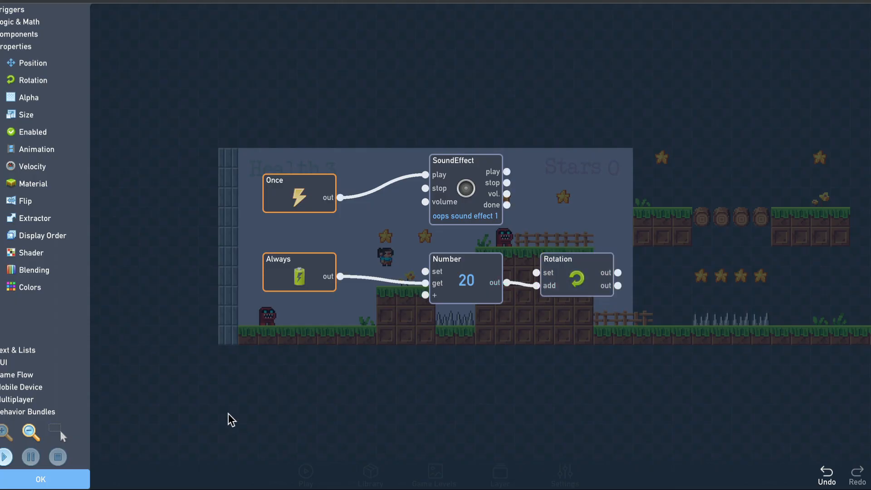
left_click(39, 479)
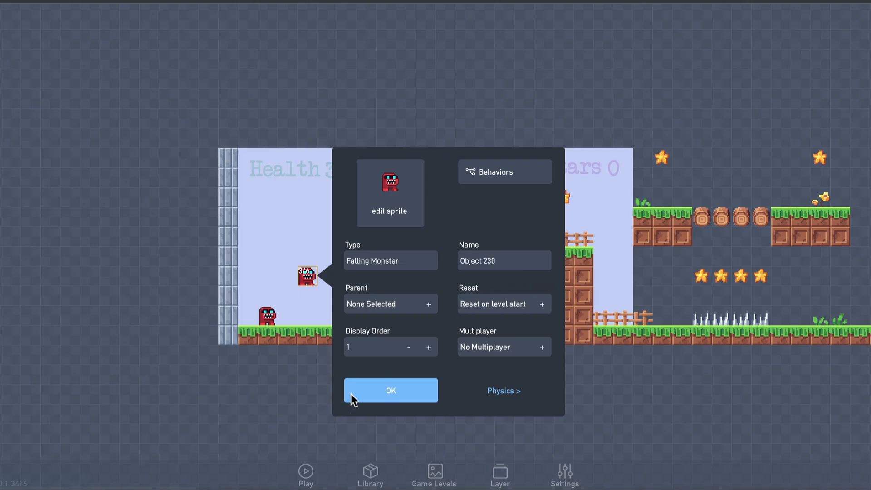
Add an Emit block after the monster's Destroyer
left_click(390, 390)
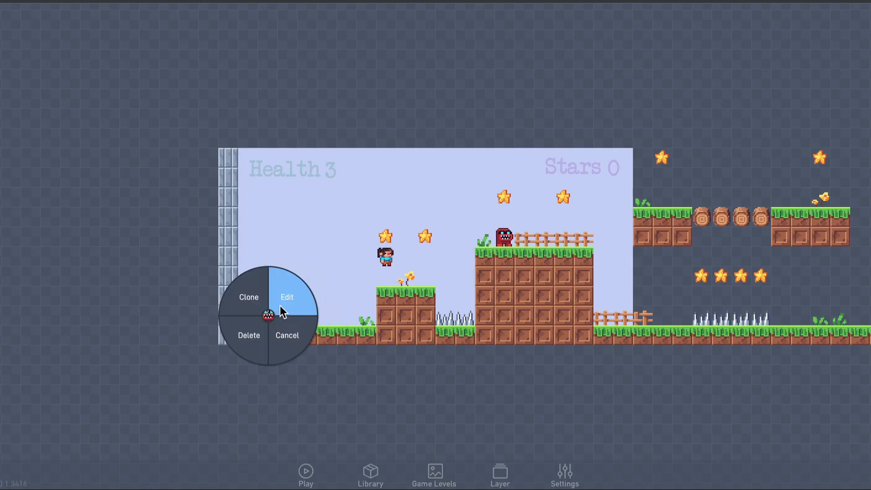
left_click(286, 296)
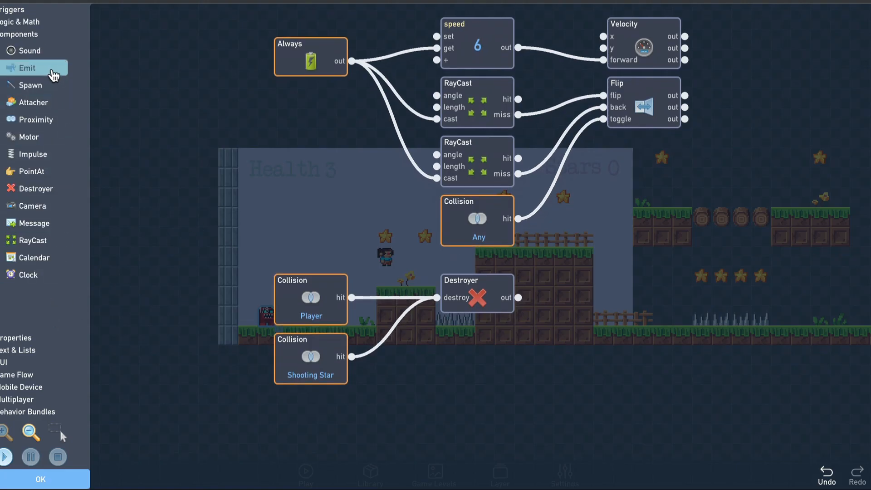
left_click(27, 68)
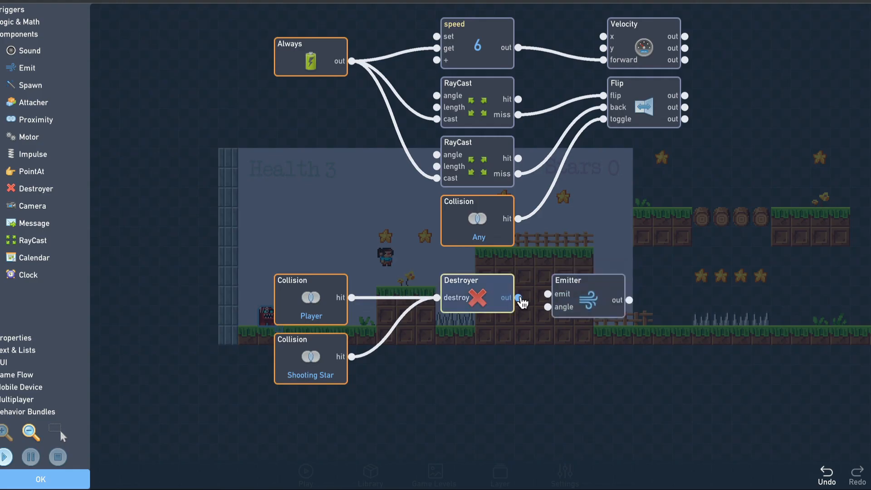
left_click(587, 295)
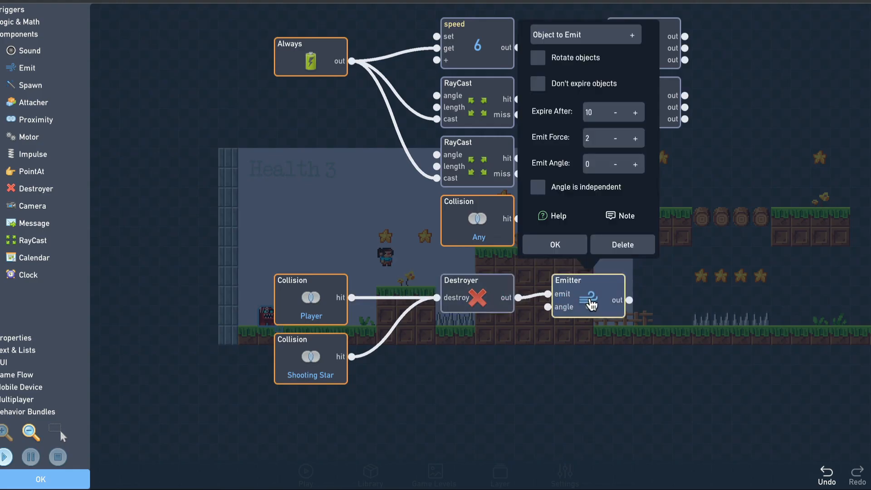
Set the emitter to Falling Monster, Expire After 30 and Emit Force 0
left_click(578, 34)
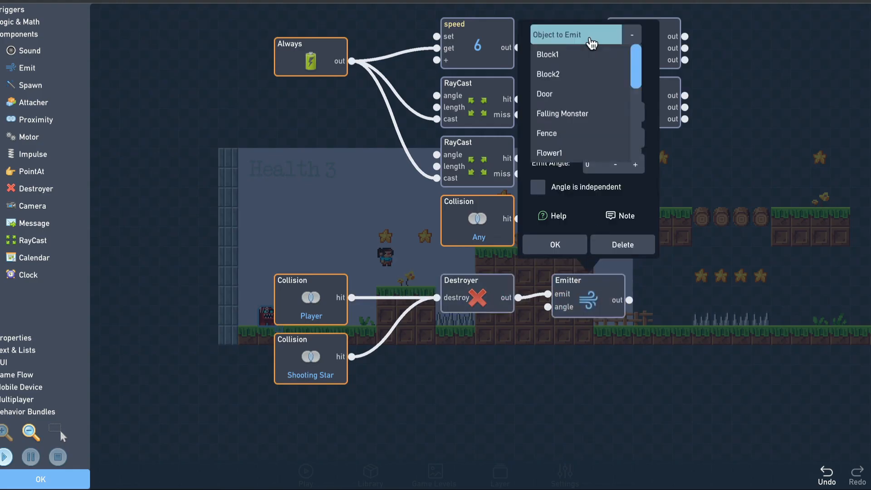
left_click(562, 113)
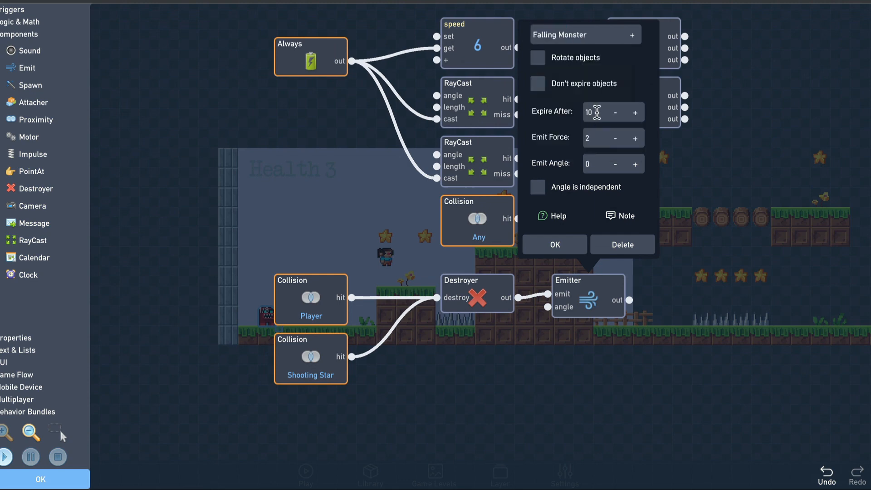
type("30")
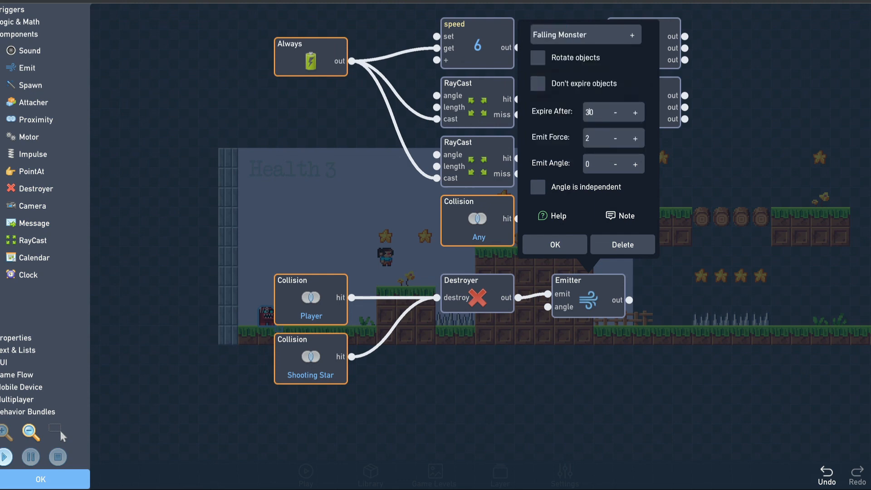
left_click(615, 138)
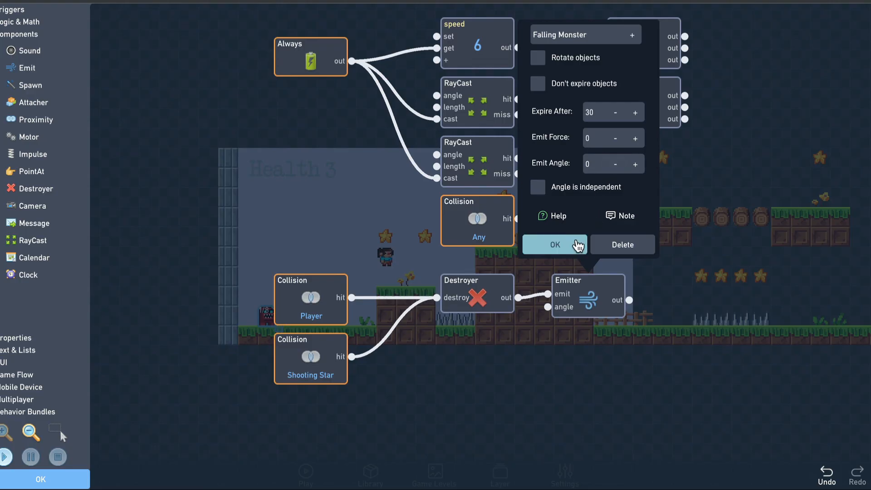
left_click(554, 244)
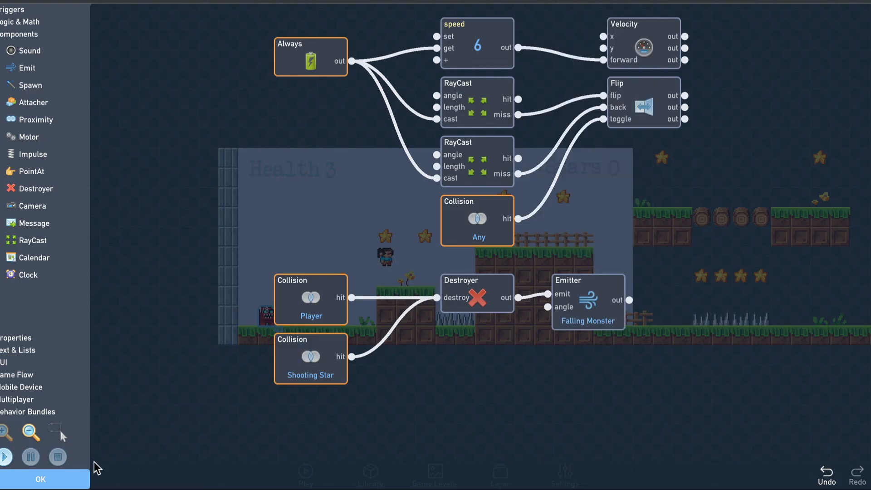
left_click(40, 478)
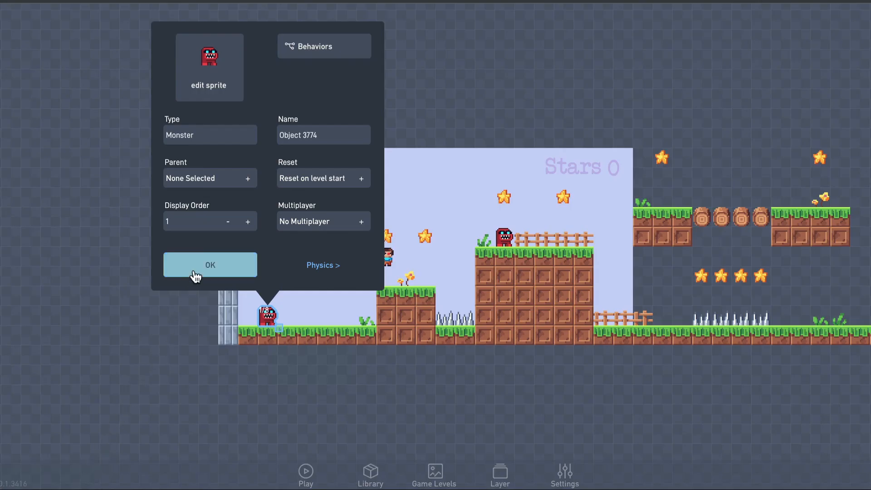